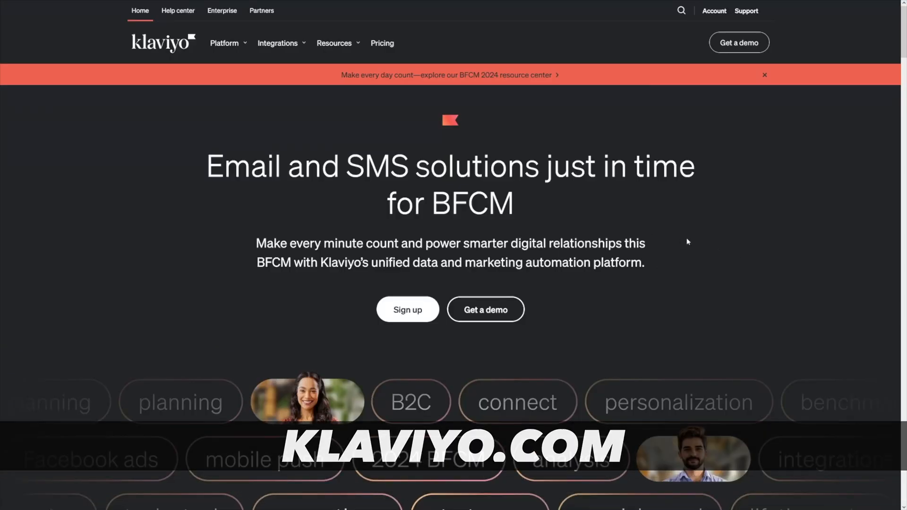
Scroll down the Klaviyo homepage past its hero section.
{"action": "scroll", "scroll_direction": "down", "scroll_amount": 3}
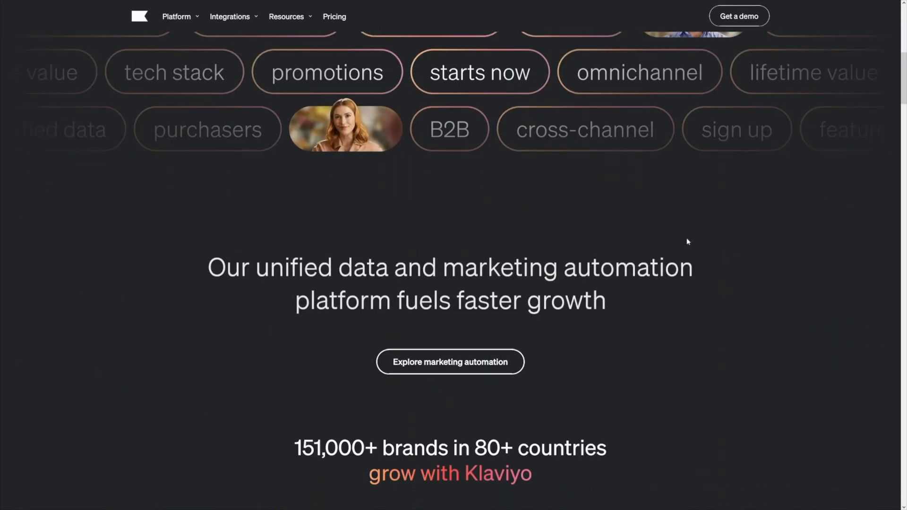
{"action": "scroll", "scroll_direction": "down", "scroll_amount": 3}
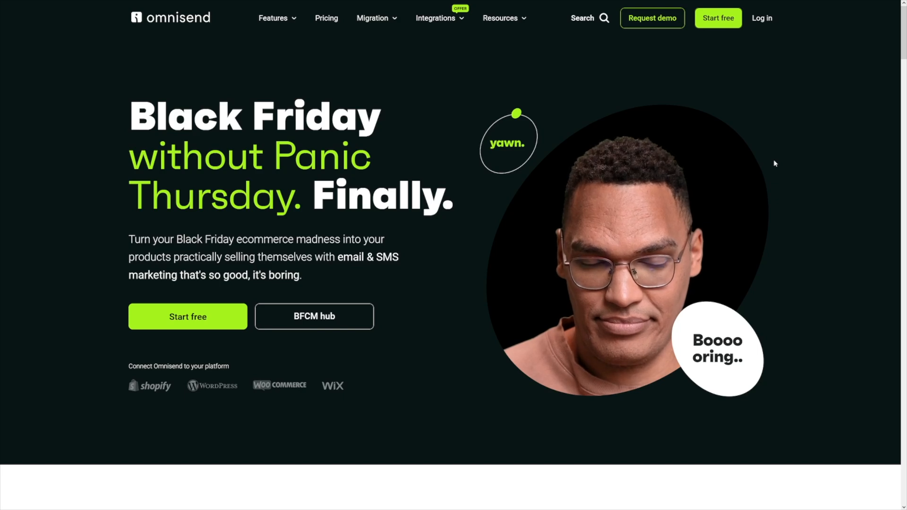
{"action": "scroll", "scroll_direction": "down", "scroll_amount": 3}
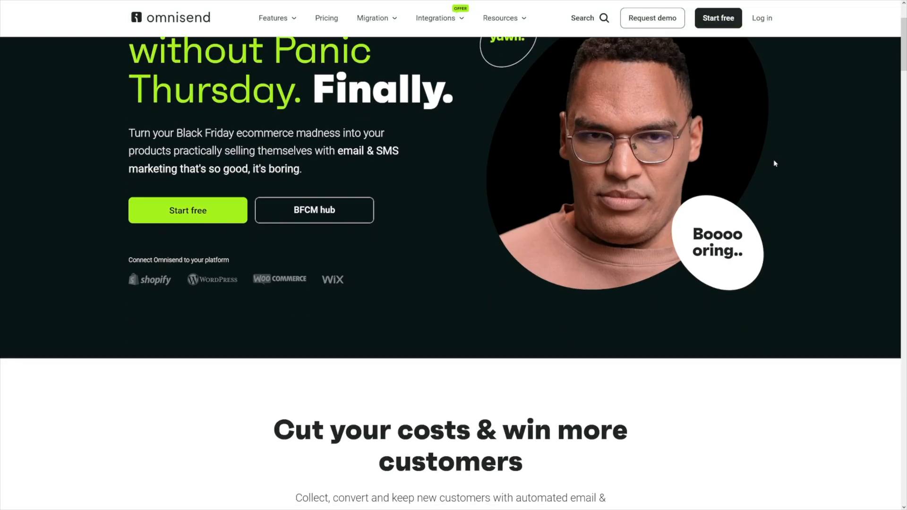
{"action": "scroll", "scroll_direction": "down", "scroll_amount": 3}
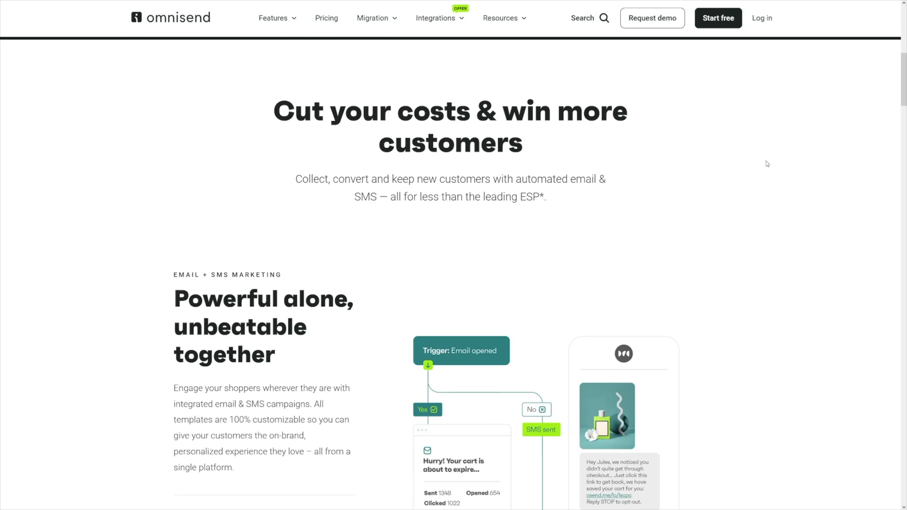
{"action": "scroll", "scroll_direction": "down", "scroll_amount": 3}
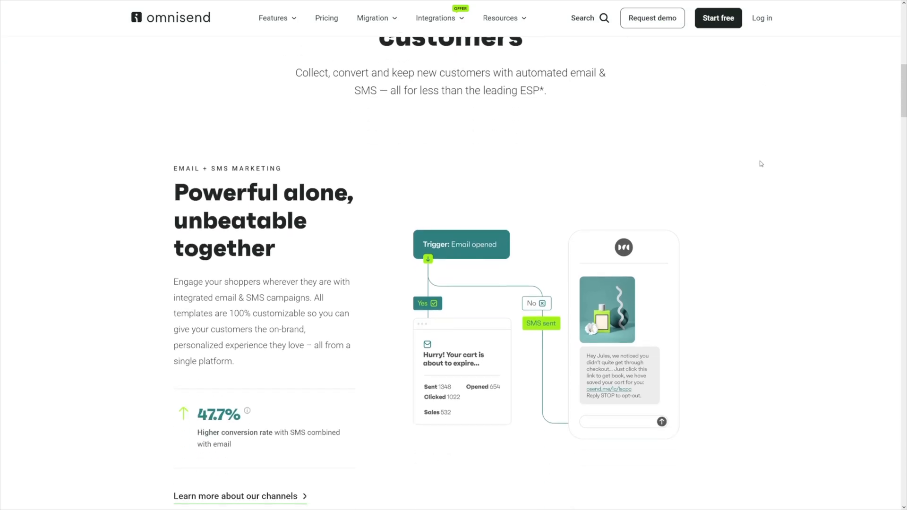
{"action": "scroll", "scroll_direction": "up", "scroll_amount": 3}
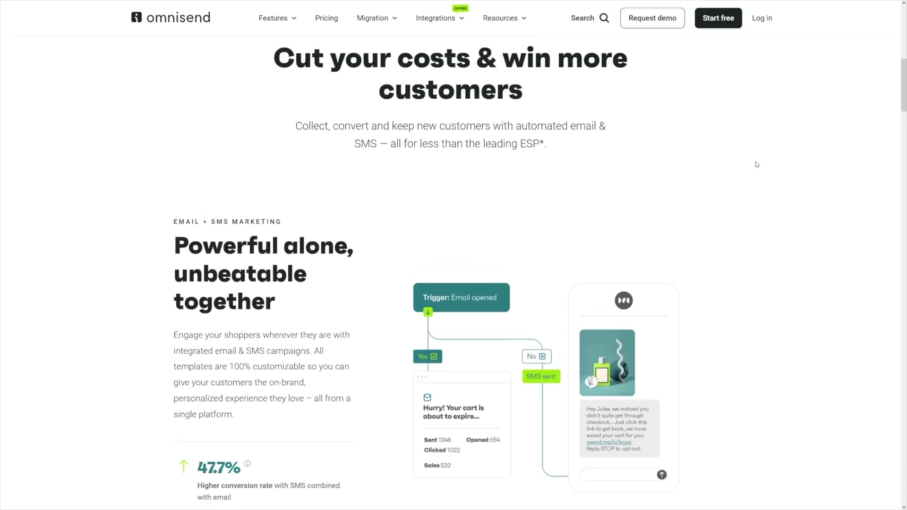
{"action": "scroll", "scroll_direction": "down", "scroll_amount": 3}
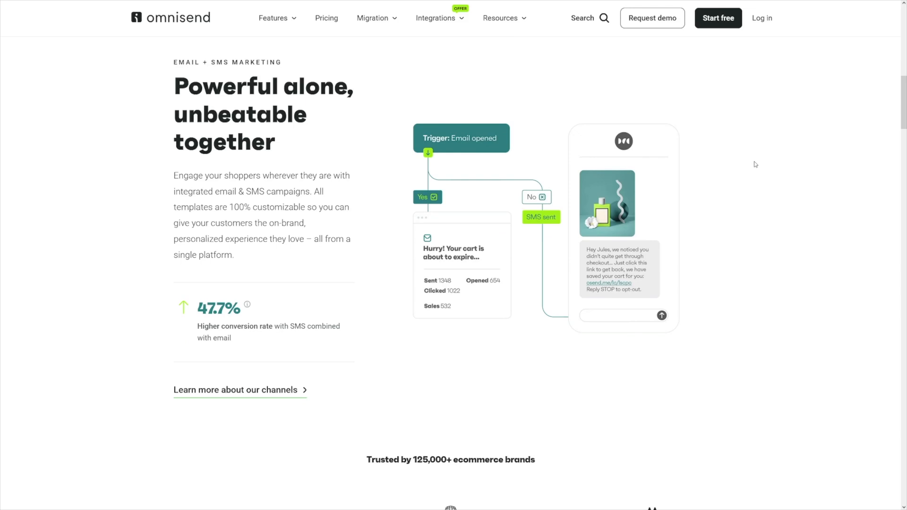
{"action": "scroll", "scroll_direction": "down", "scroll_amount": 3}
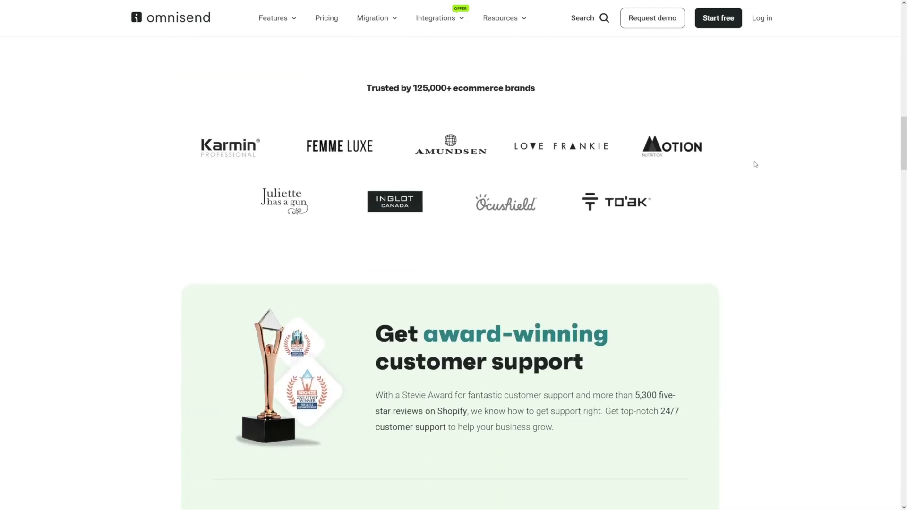
{"action": "scroll", "scroll_direction": "down", "scroll_amount": 3}
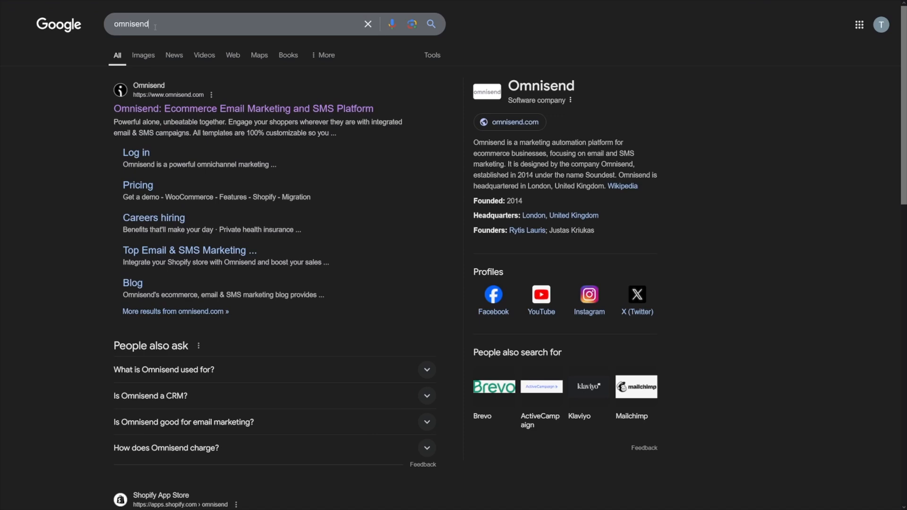
Open the official Omnisend site from Google results and browse its integrations section.
{"action": "left_click", "coordinate": [243, 109]}
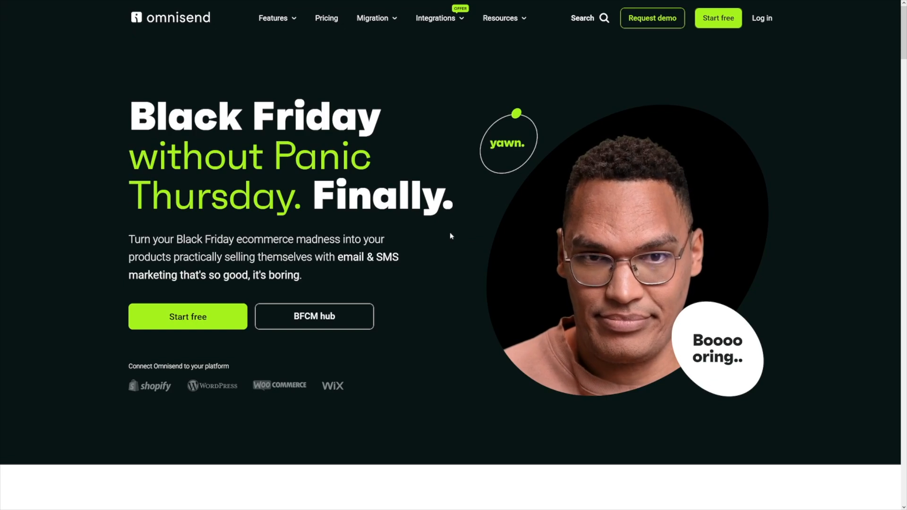
{"action": "mouse_move", "coordinate": [187, 316]}
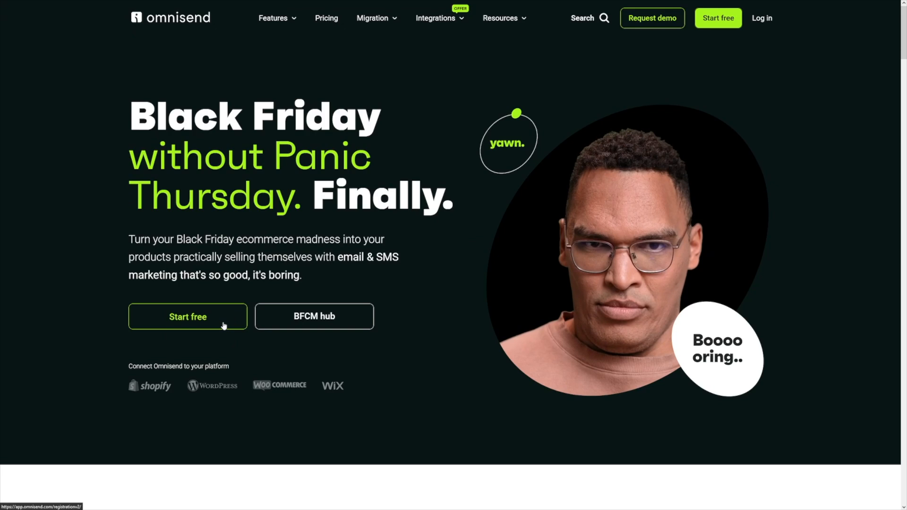
{"action": "mouse_move", "coordinate": [153, 391]}
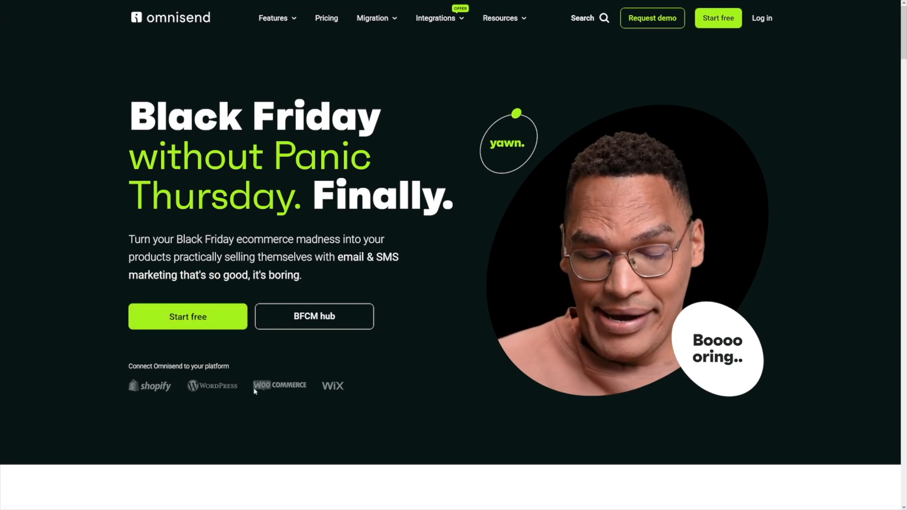
{"action": "mouse_move", "coordinate": [333, 385]}
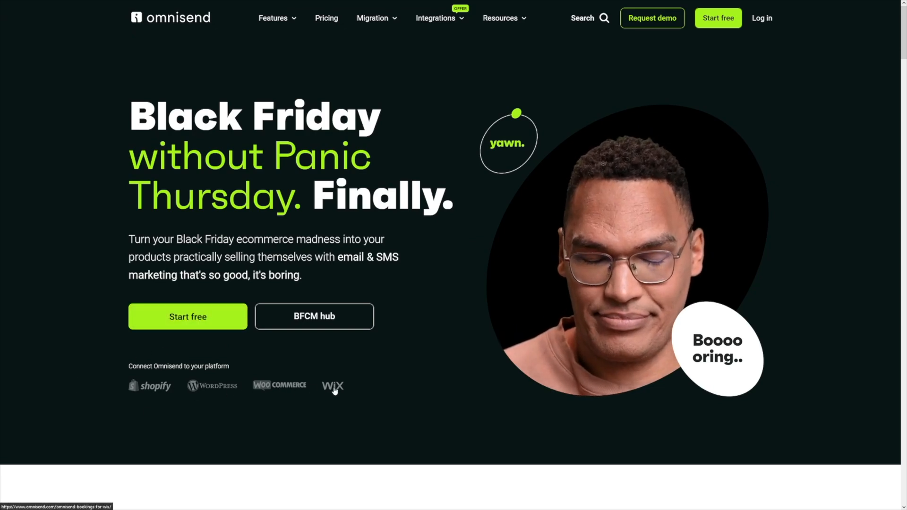
{"action": "scroll", "scroll_direction": "down", "scroll_amount": 3}
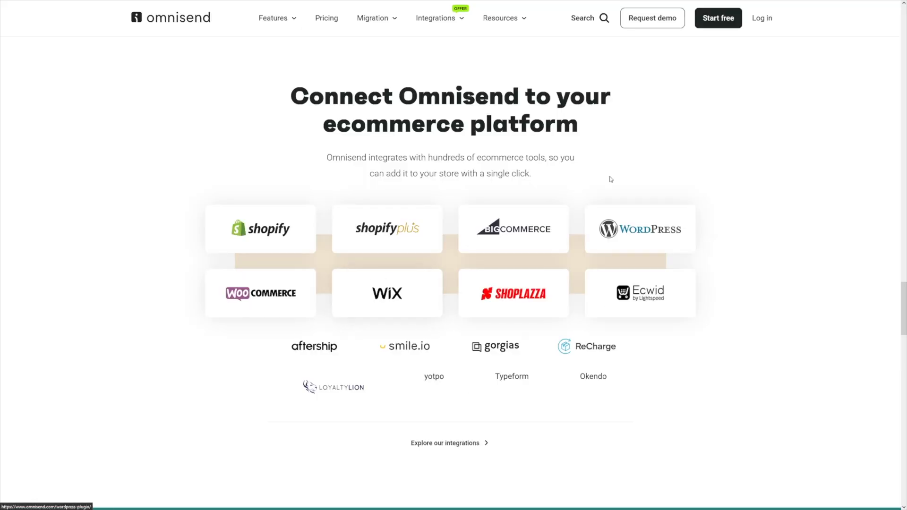
{"action": "mouse_move", "coordinate": [466, 362]}
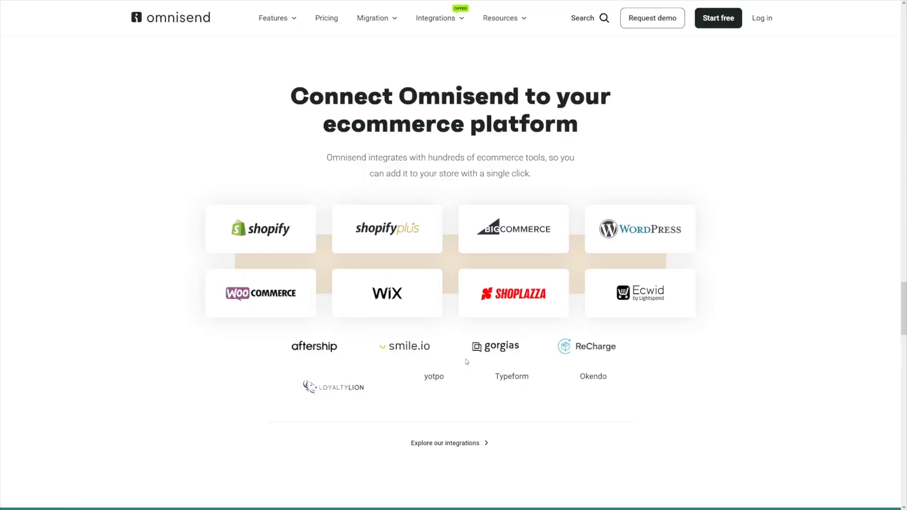
{"action": "mouse_move", "coordinate": [519, 307]}
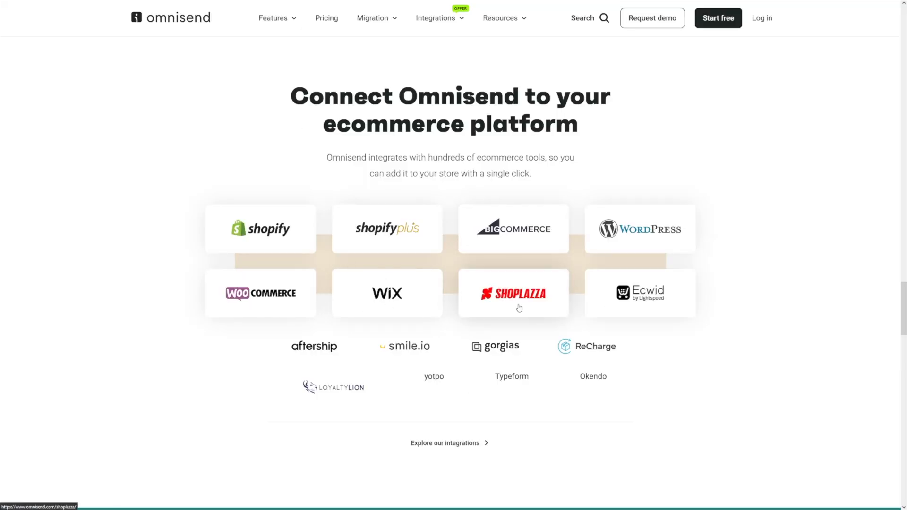
{"action": "scroll", "scroll_direction": "up", "scroll_amount": 3}
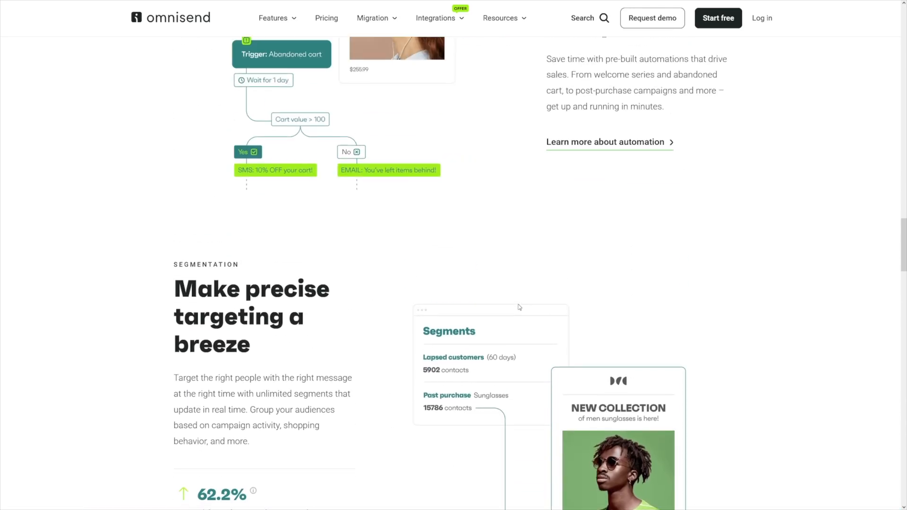
{"action": "scroll", "scroll_direction": "up", "scroll_amount": 3}
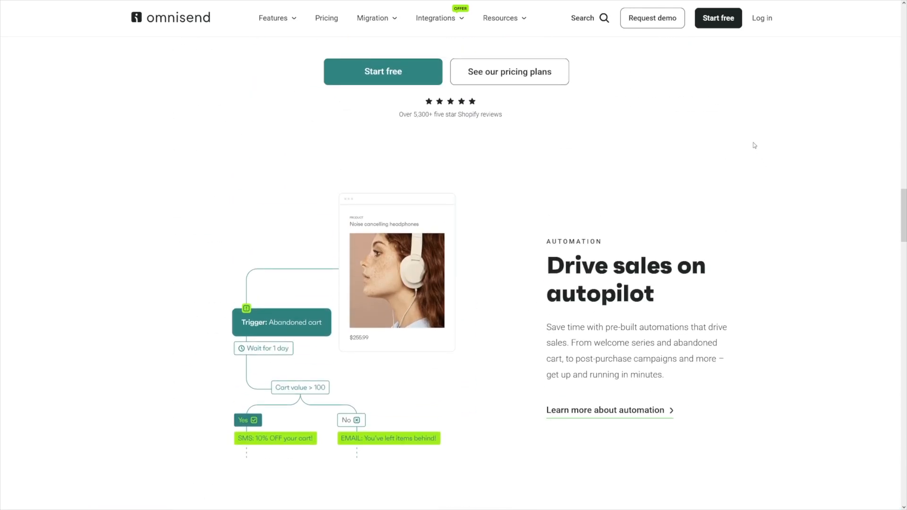
{"action": "scroll", "scroll_direction": "up", "scroll_amount": 3}
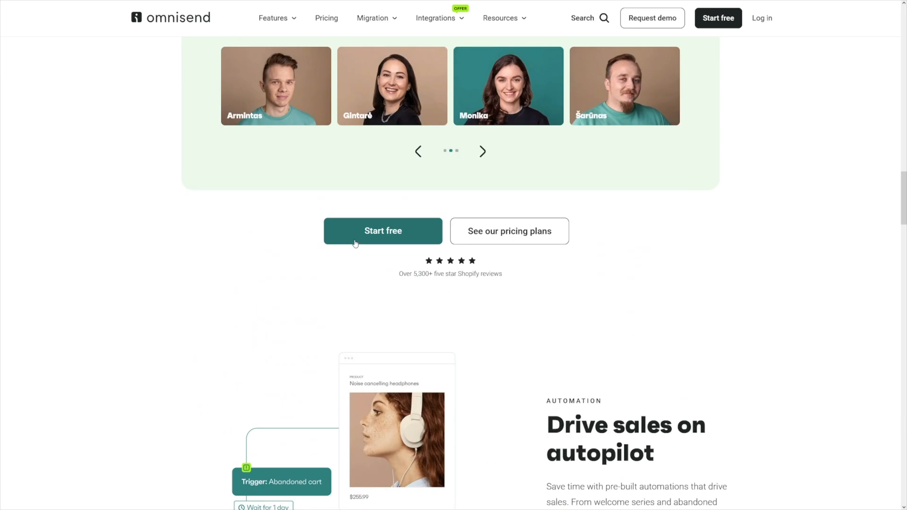
Start the free Omnisend sign-up from the homepage.
{"action": "left_click", "coordinate": [382, 230]}
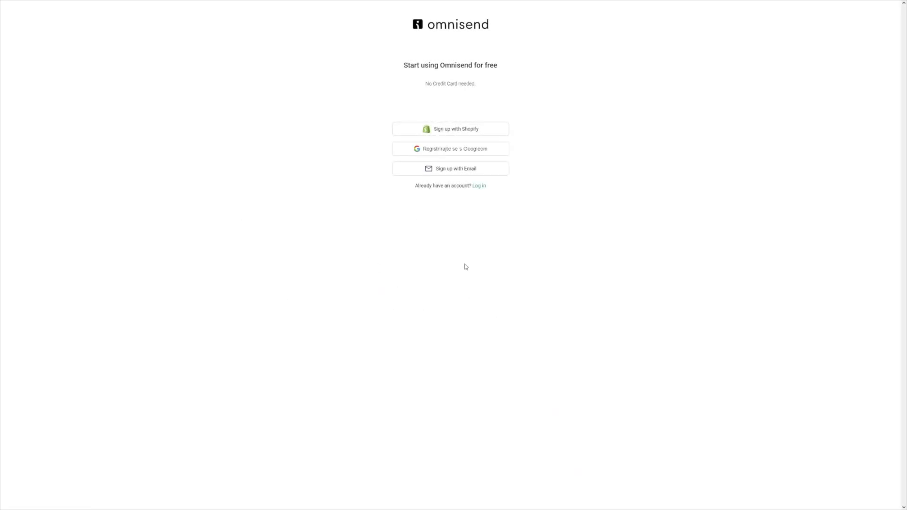
{"action": "mouse_move", "coordinate": [579, 135]}
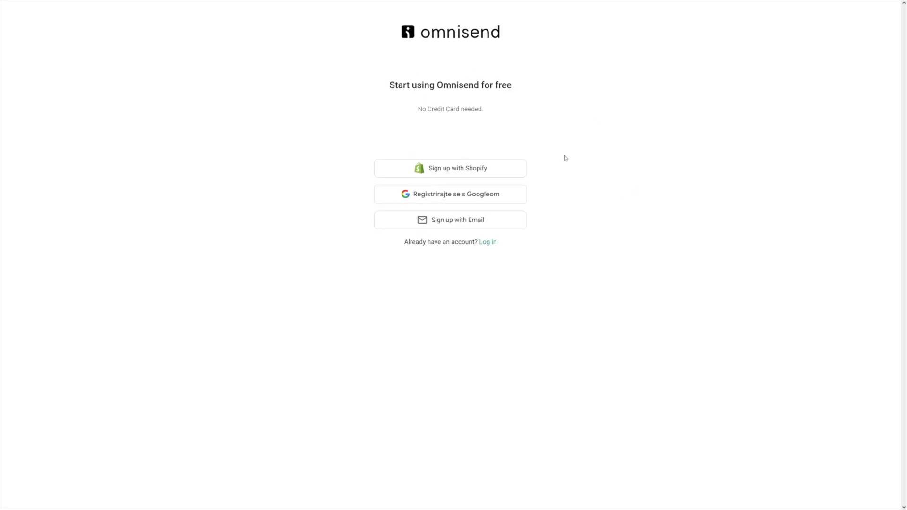
Register a new free account with Shopify selected as the store platform.
{"action": "left_click", "coordinate": [450, 220]}
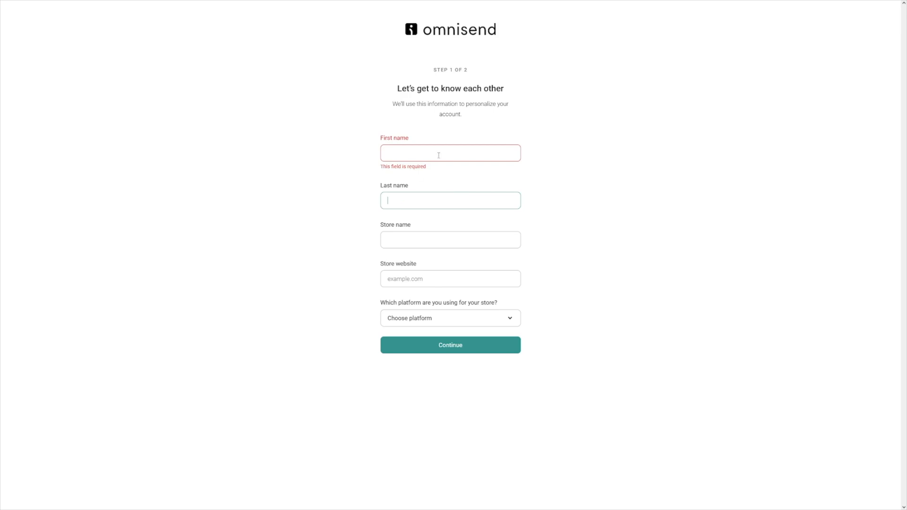
{"action": "left_click", "coordinate": [449, 317]}
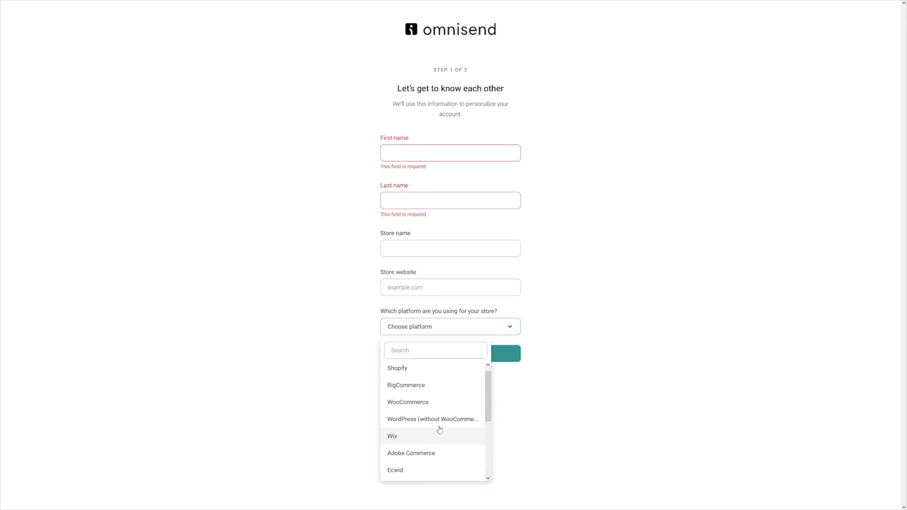
{"action": "left_click", "coordinate": [398, 368]}
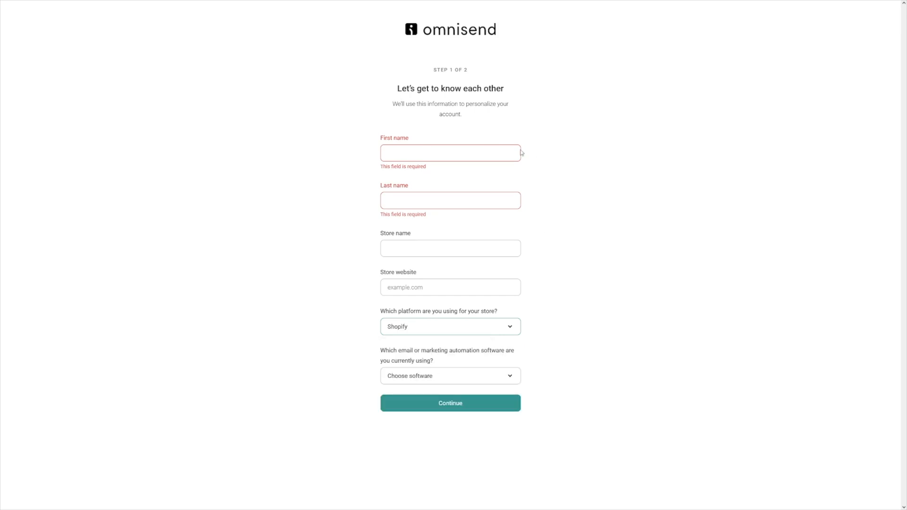
{"action": "left_click", "coordinate": [450, 403]}
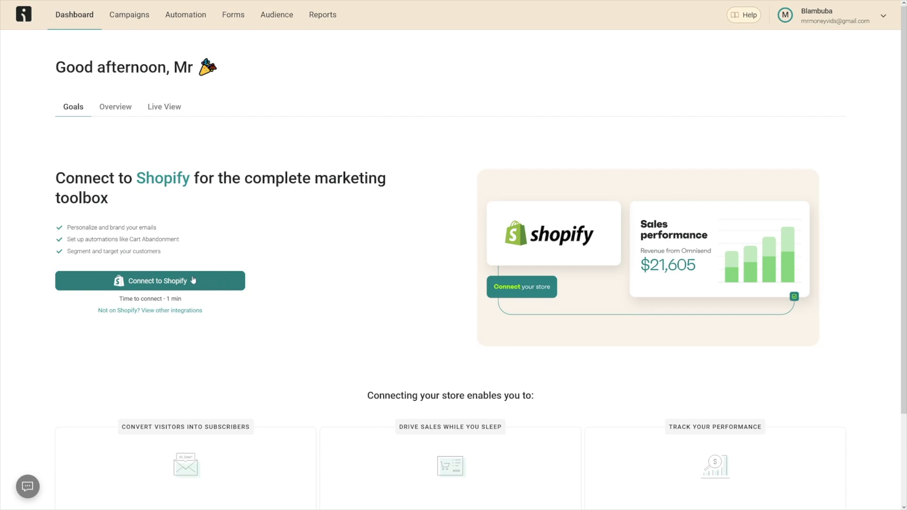
{"action": "mouse_move", "coordinate": [181, 288]}
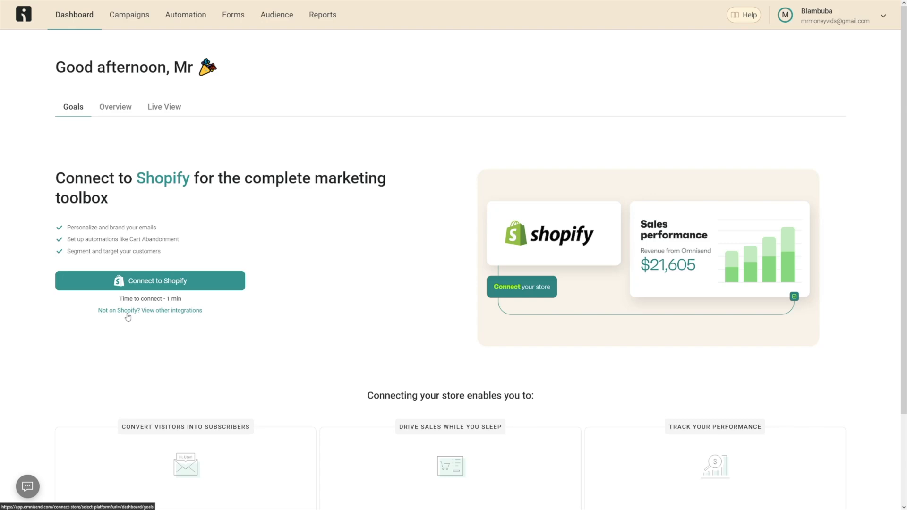
{"action": "mouse_move", "coordinate": [154, 317]}
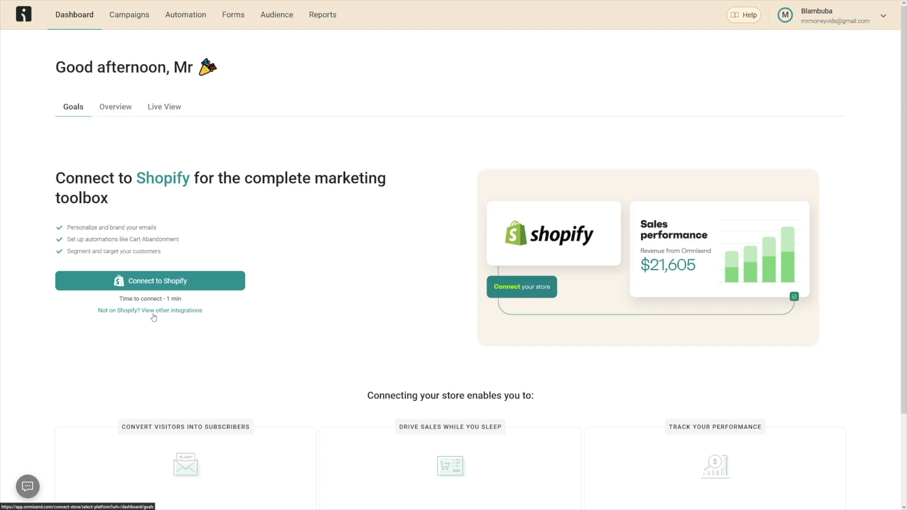
{"action": "mouse_move", "coordinate": [174, 314]}
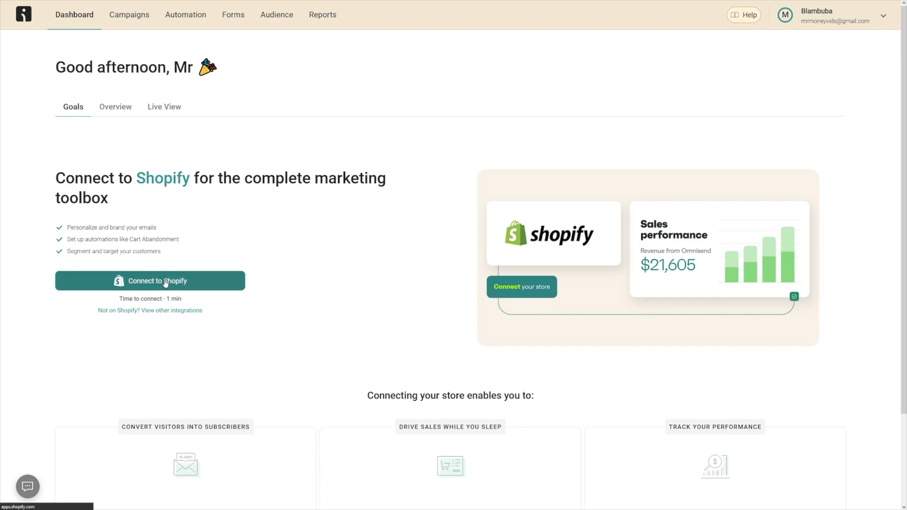
Start connecting the Shopify store from the Dashboard Goals tab.
{"action": "left_click", "coordinate": [151, 281]}
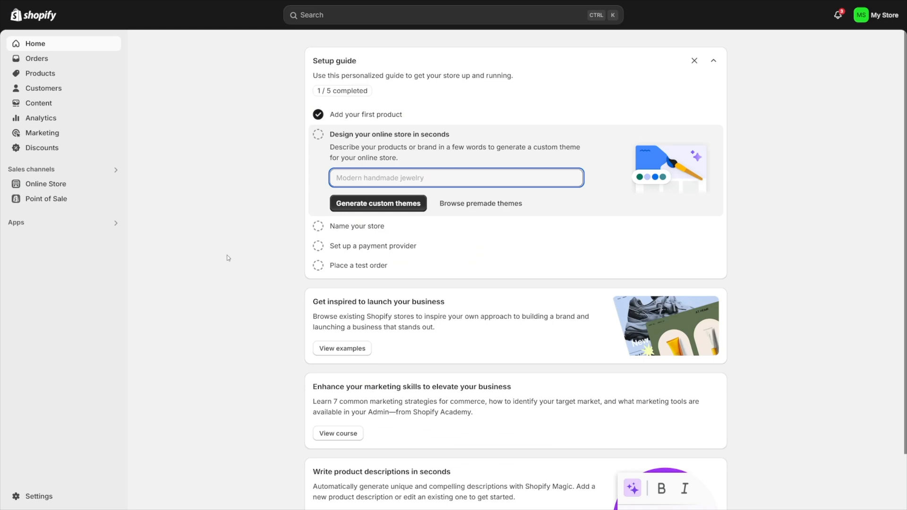
{"action": "mouse_move", "coordinate": [269, 237]}
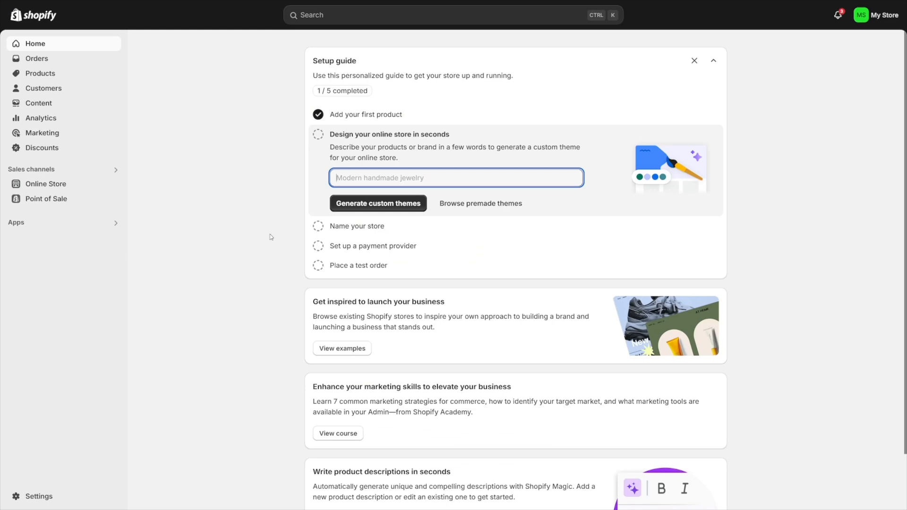
{"action": "mouse_move", "coordinate": [147, 211]}
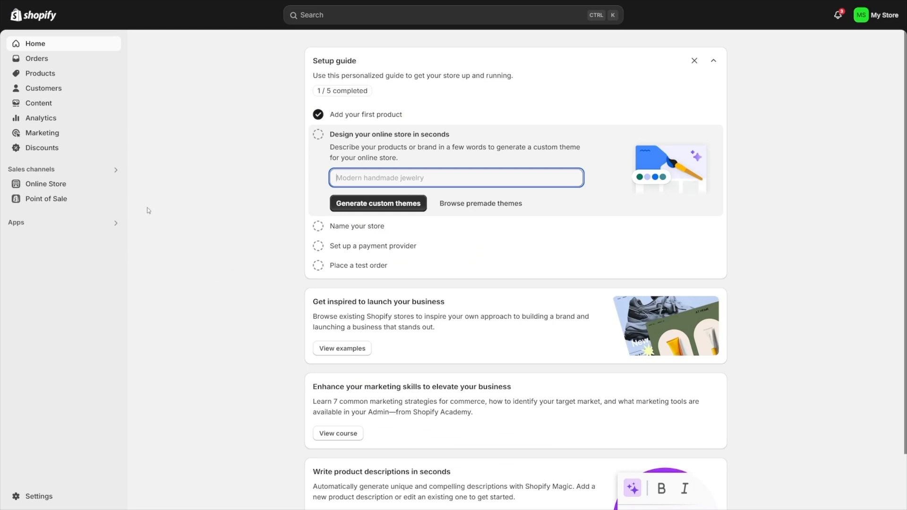
{"action": "mouse_move", "coordinate": [173, 208]}
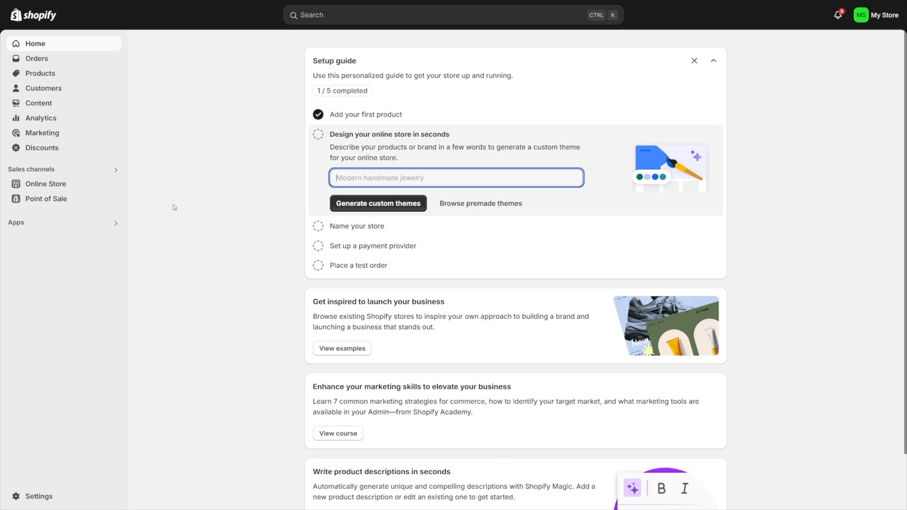
{"action": "mouse_move", "coordinate": [16, 233]}
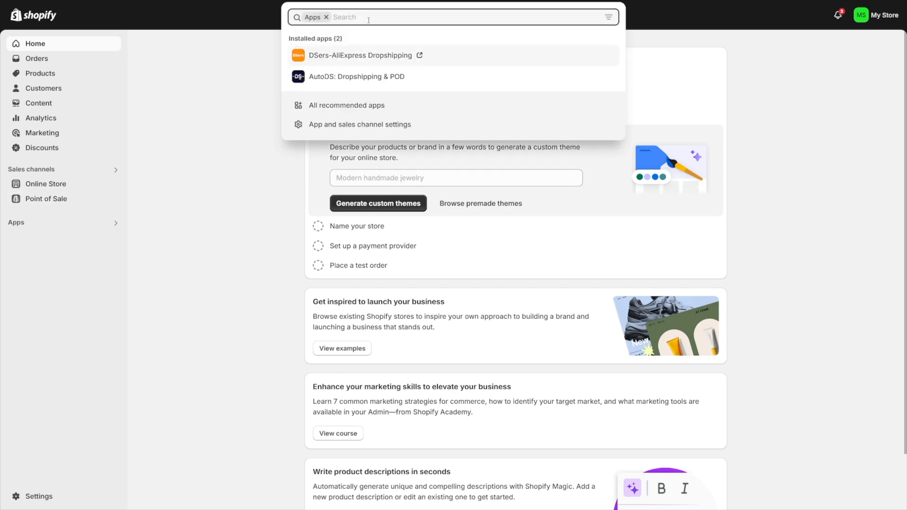
Search Shopify apps for 'omnisend' and open the Omnisend Email Marketing & SMS app.
{"action": "type", "text": "o"}
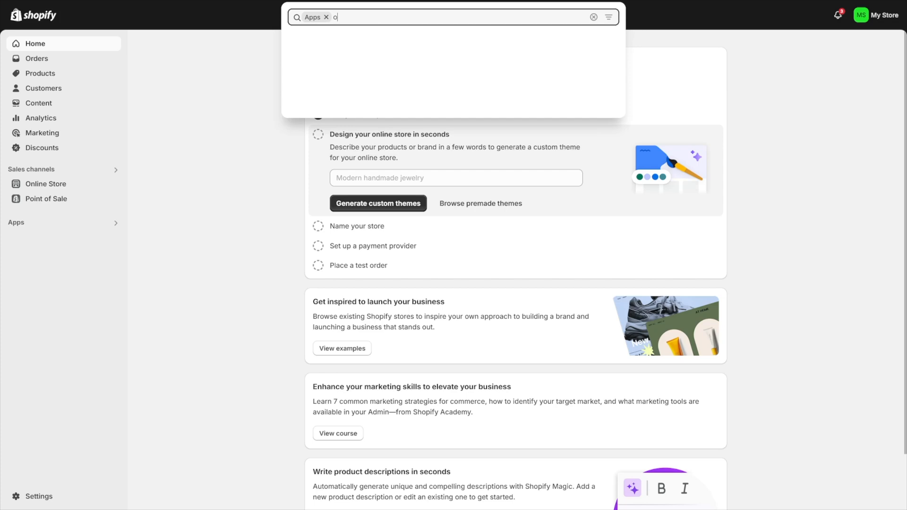
{"action": "type", "text": "mnisned"}
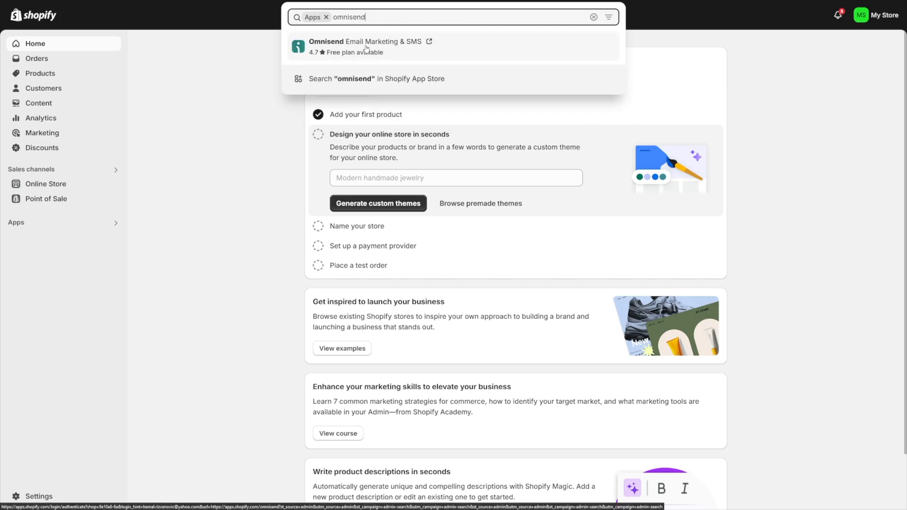
{"action": "left_click", "coordinate": [365, 46]}
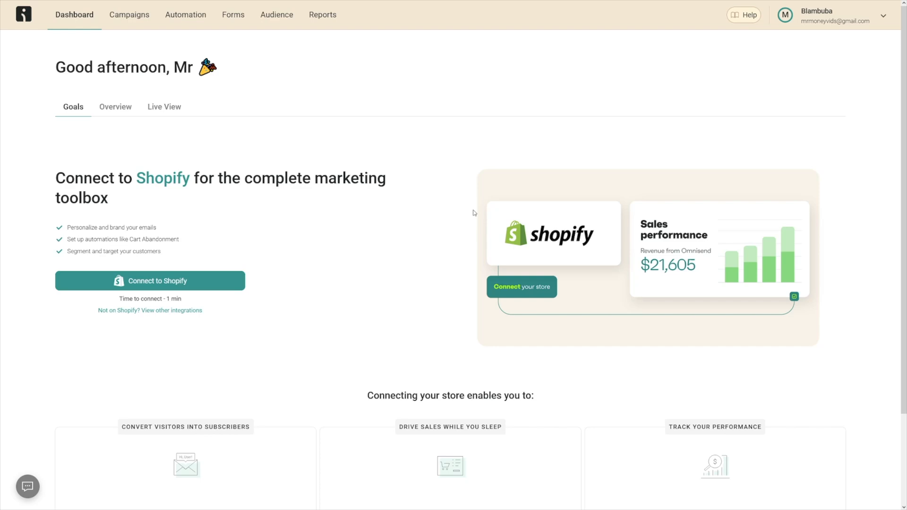
{"action": "mouse_move", "coordinate": [323, 132]}
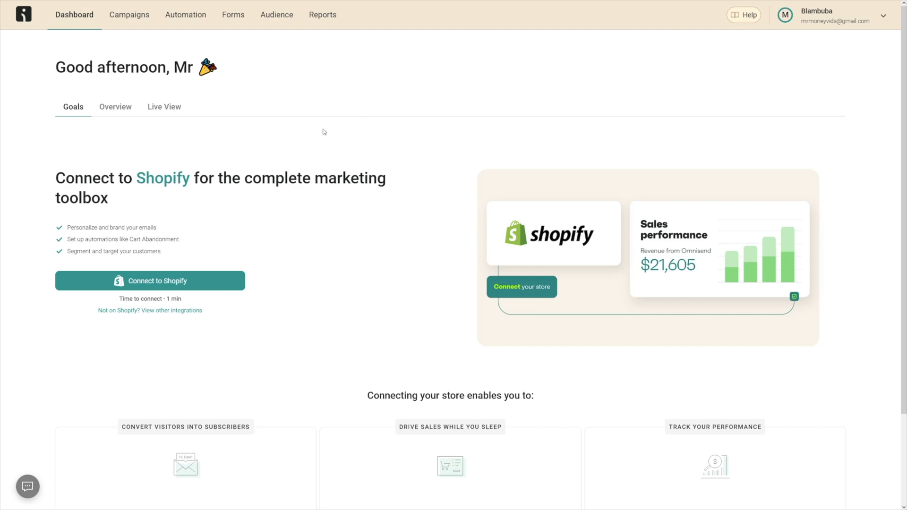
Review the sales performance overview on the dashboard.
{"action": "left_click", "coordinate": [115, 107]}
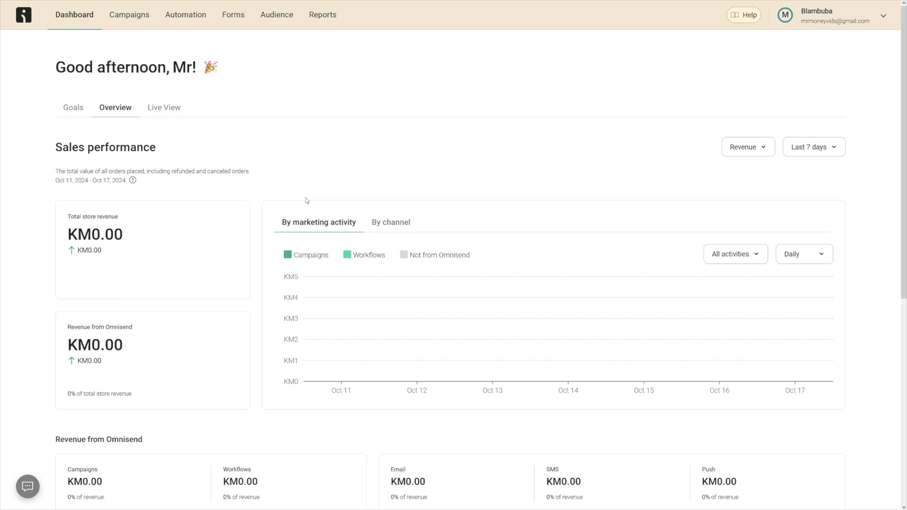
{"action": "mouse_move", "coordinate": [164, 107]}
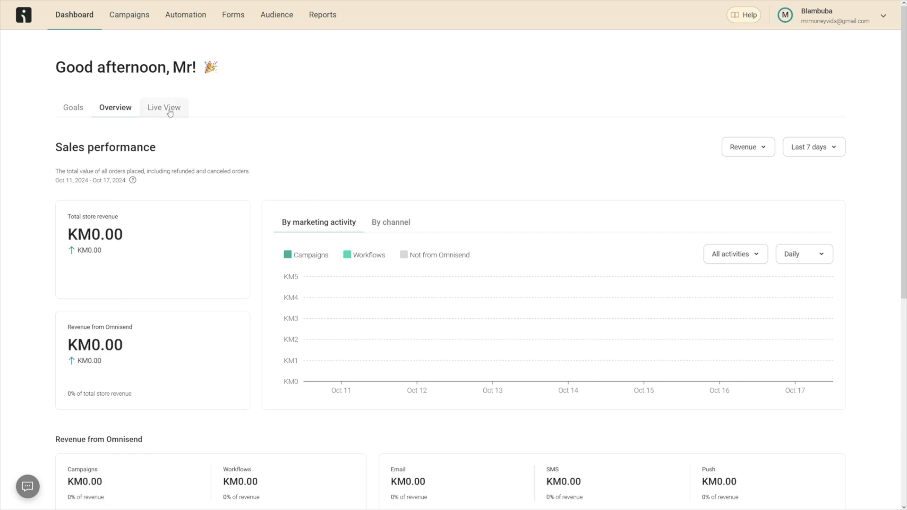
{"action": "scroll", "scroll_direction": "down", "scroll_amount": 3}
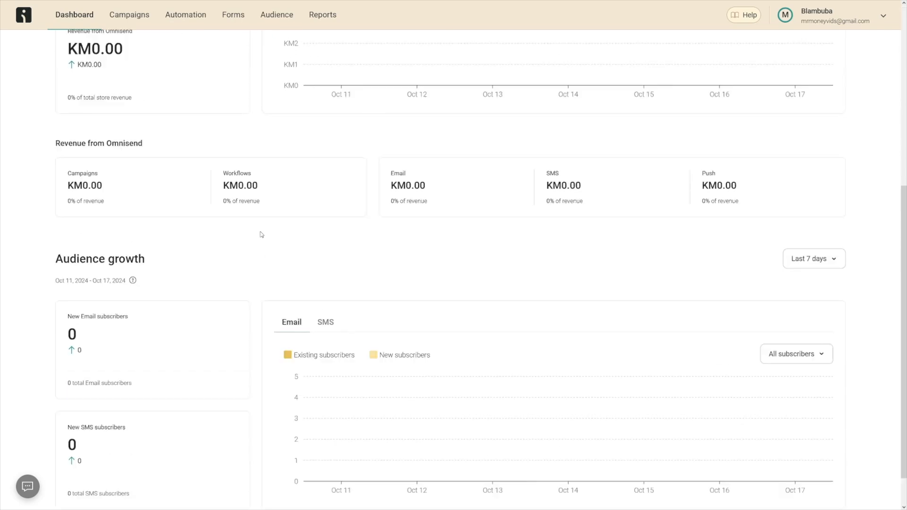
{"action": "scroll", "scroll_direction": "up", "scroll_amount": 3}
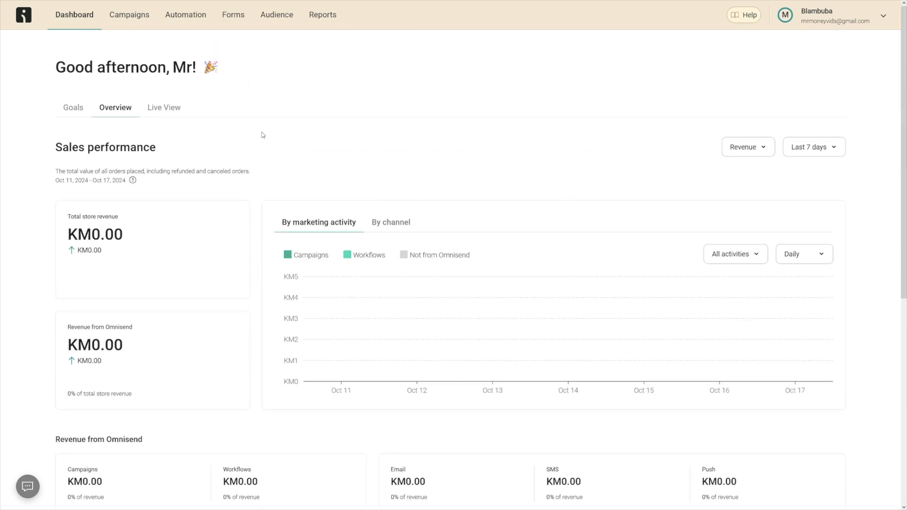
Go to Campaigns and start creating a new email campaign.
{"action": "left_click", "coordinate": [129, 14]}
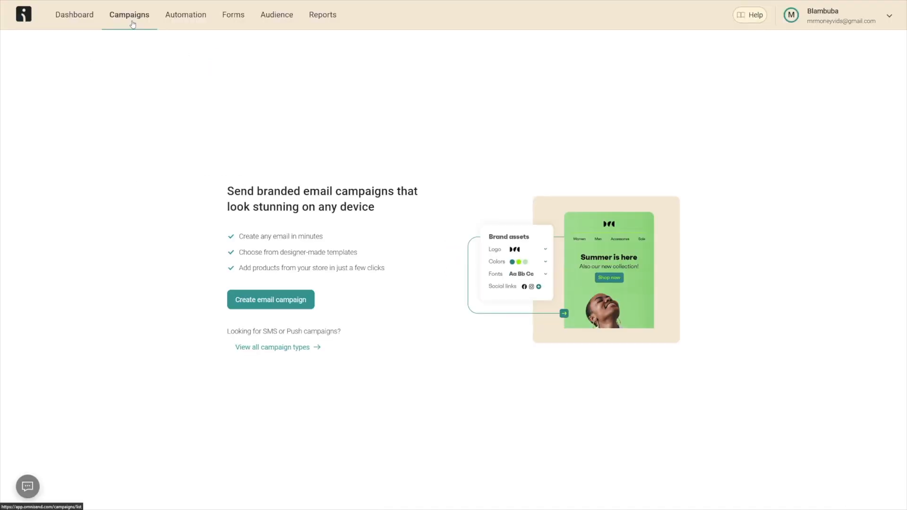
{"action": "mouse_move", "coordinate": [300, 288]}
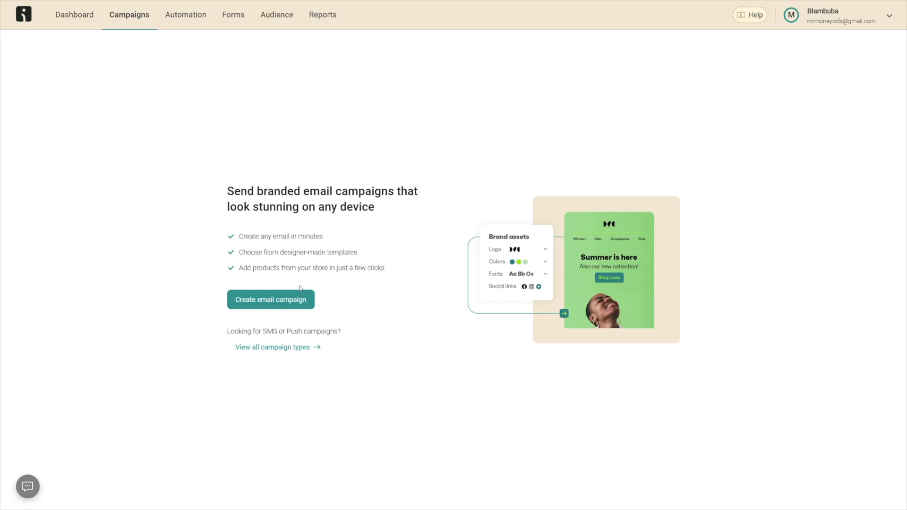
{"action": "left_click", "coordinate": [270, 299]}
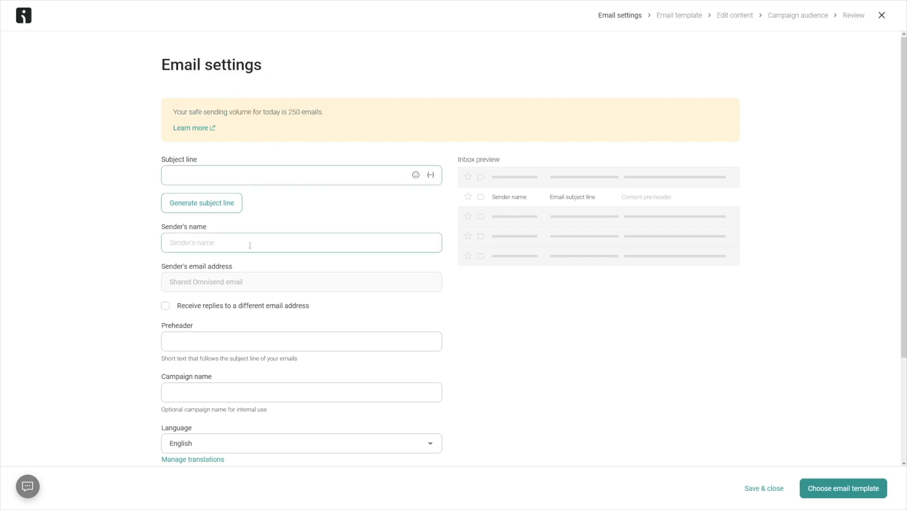
{"action": "scroll", "scroll_direction": "down", "scroll_amount": 3}
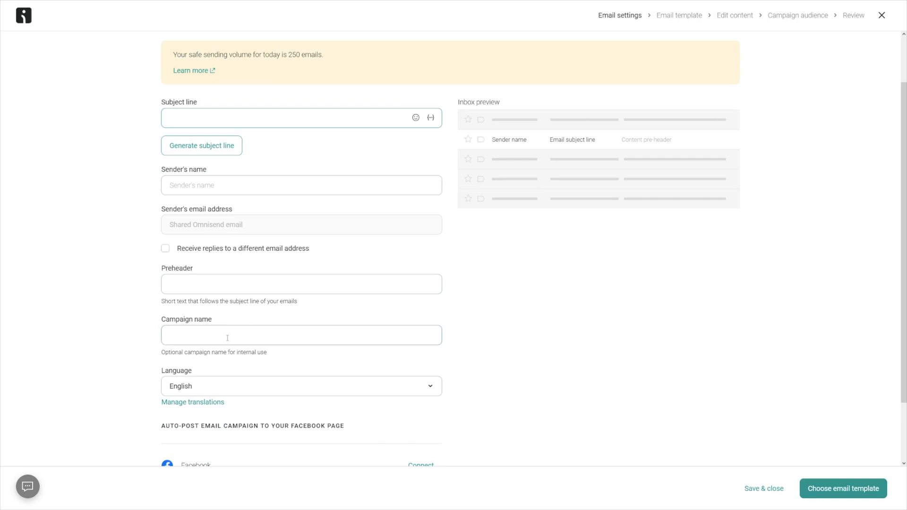
{"action": "left_click", "coordinate": [300, 386]}
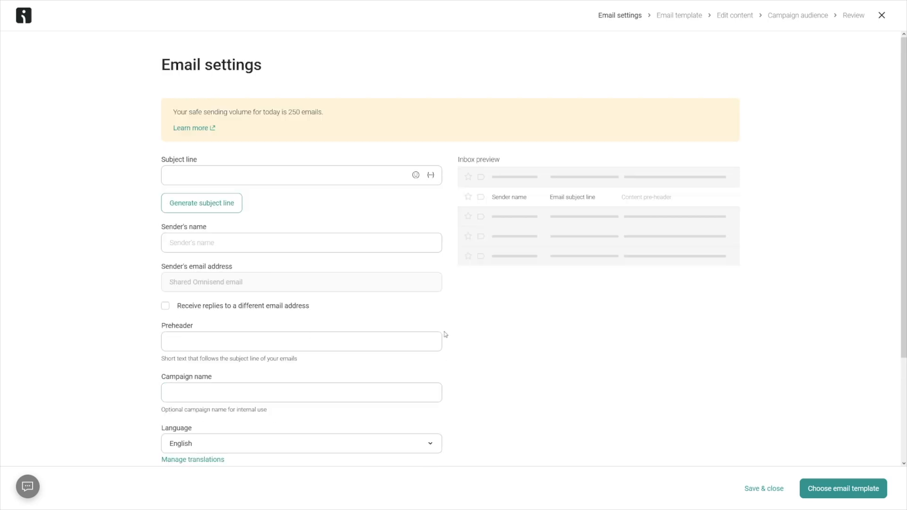
{"action": "scroll", "scroll_direction": "down", "scroll_amount": 3}
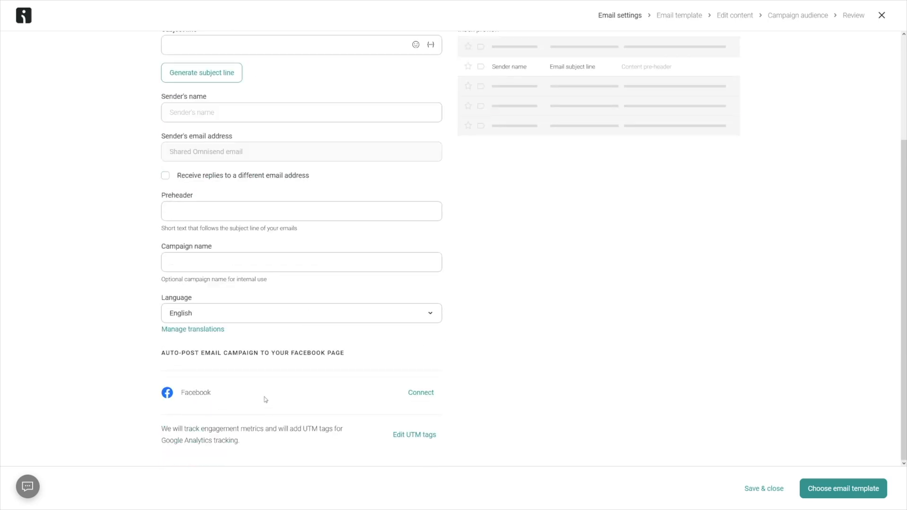
{"action": "mouse_move", "coordinate": [217, 396]}
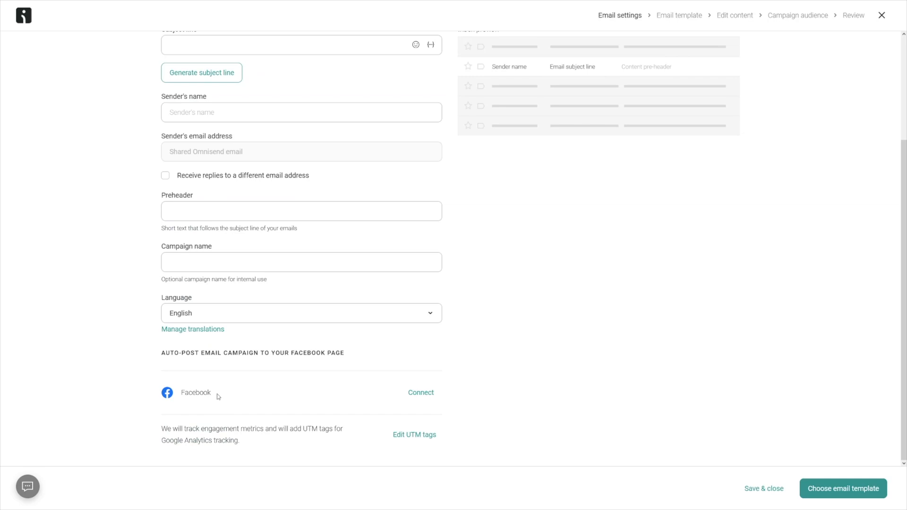
{"action": "mouse_move", "coordinate": [220, 395]}
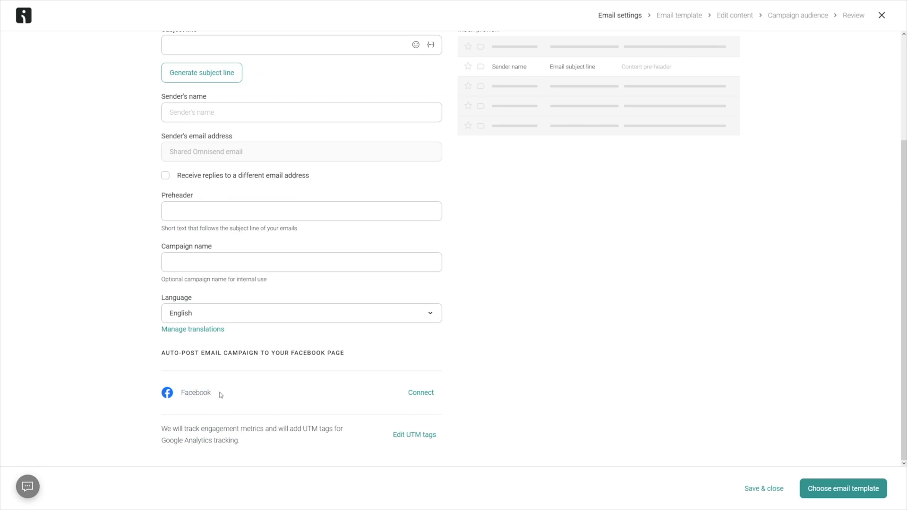
{"action": "mouse_move", "coordinate": [260, 350]}
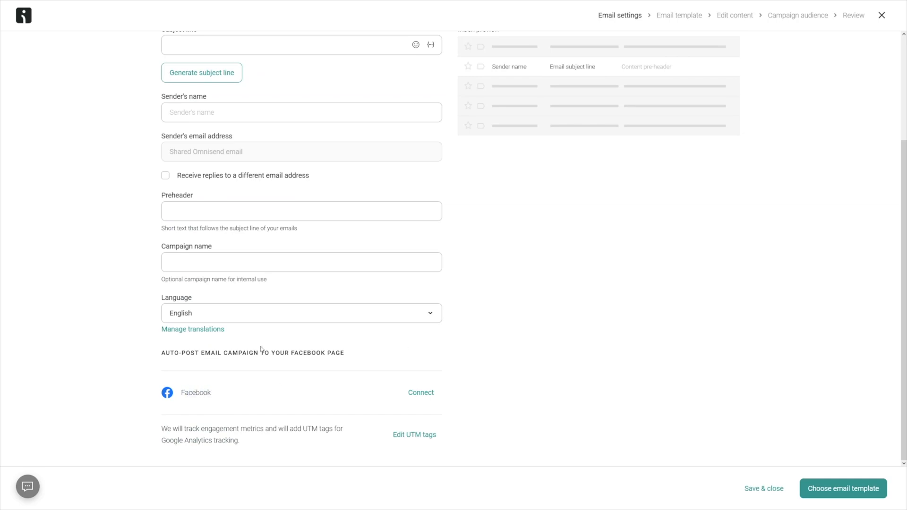
{"action": "mouse_move", "coordinate": [98, 471]}
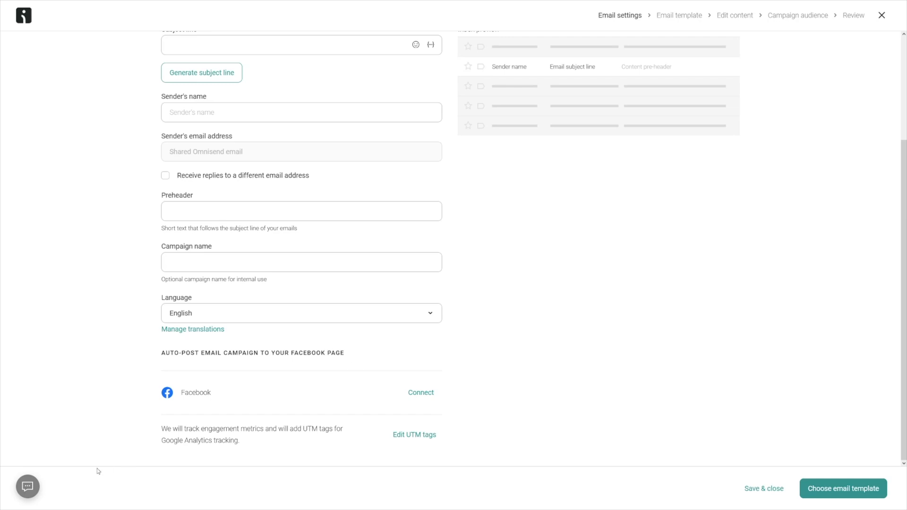
Open the Intercom help messenger from the bottom-left chat bubble.
{"action": "left_click", "coordinate": [28, 485]}
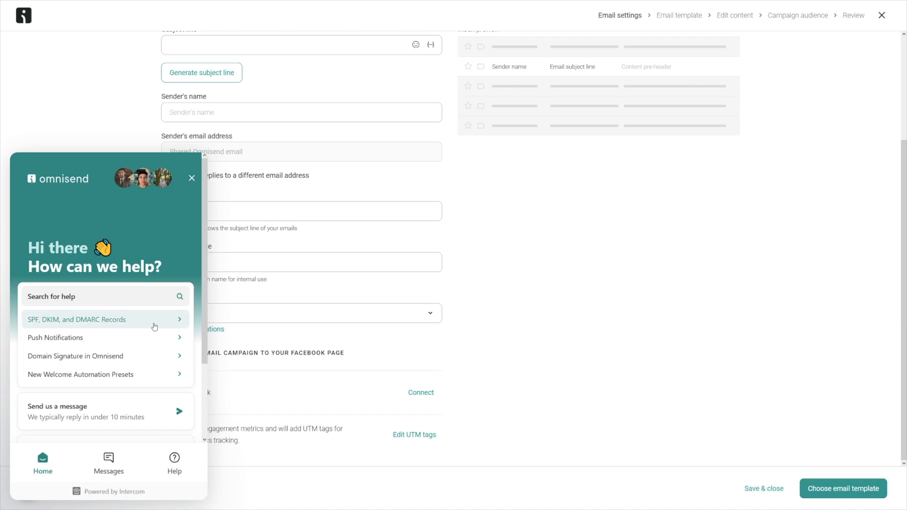
{"action": "mouse_move", "coordinate": [154, 228]}
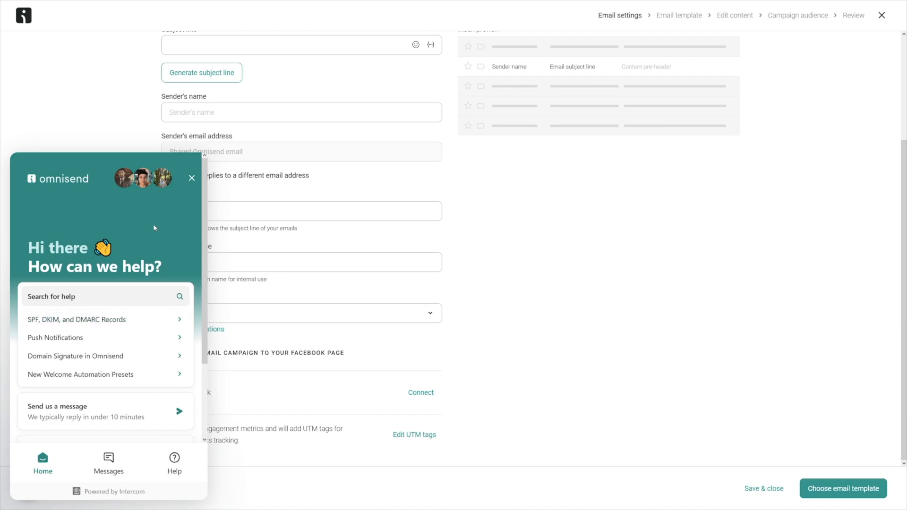
{"action": "mouse_move", "coordinate": [167, 281]}
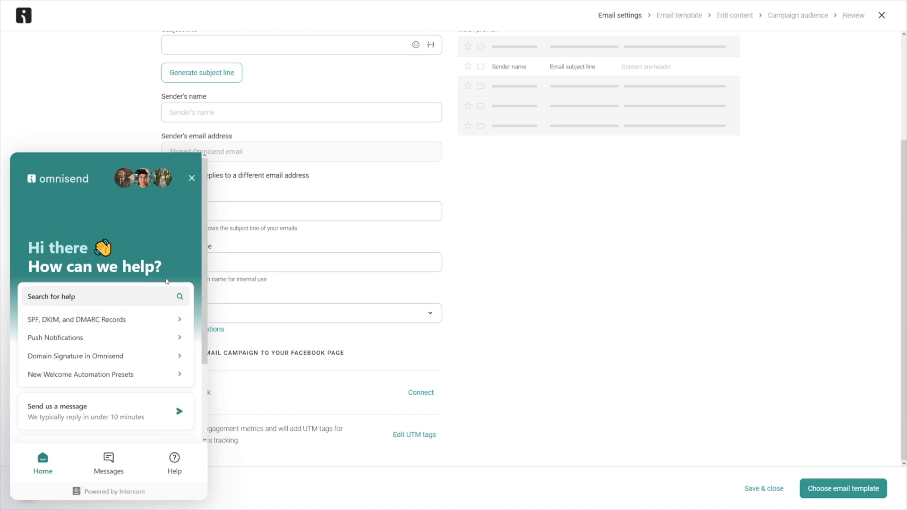
{"action": "mouse_move", "coordinate": [192, 178]}
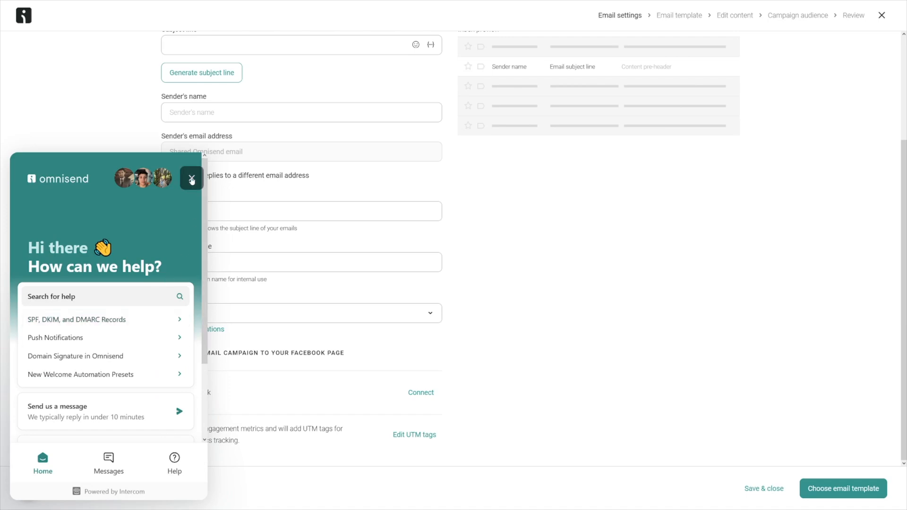
Close the messenger and enter subject line 'The New Pet Machine for food'.
{"action": "left_click", "coordinate": [191, 179]}
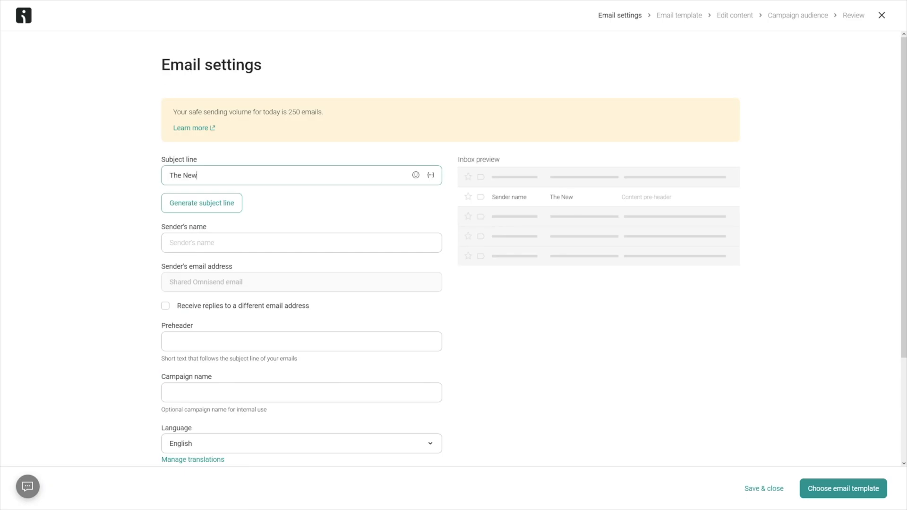
{"action": "type", "text": "Pe"}
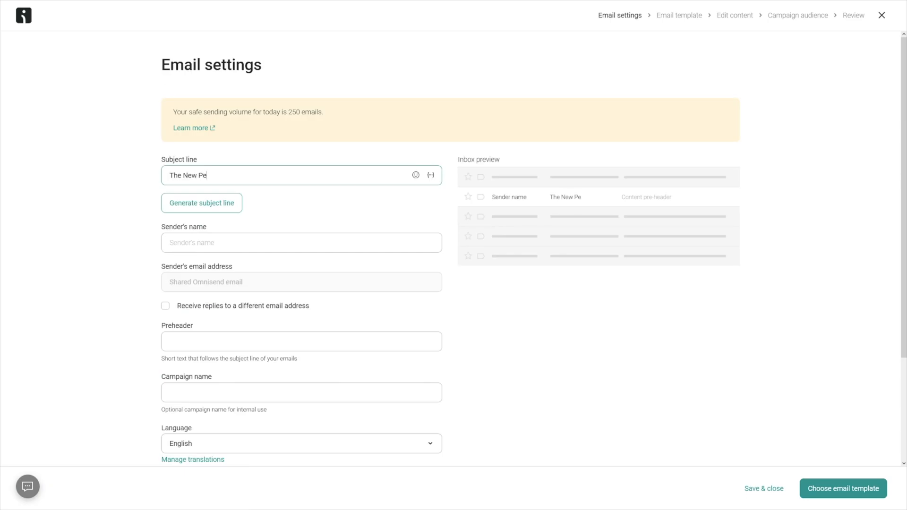
{"action": "type", "text": "t"}
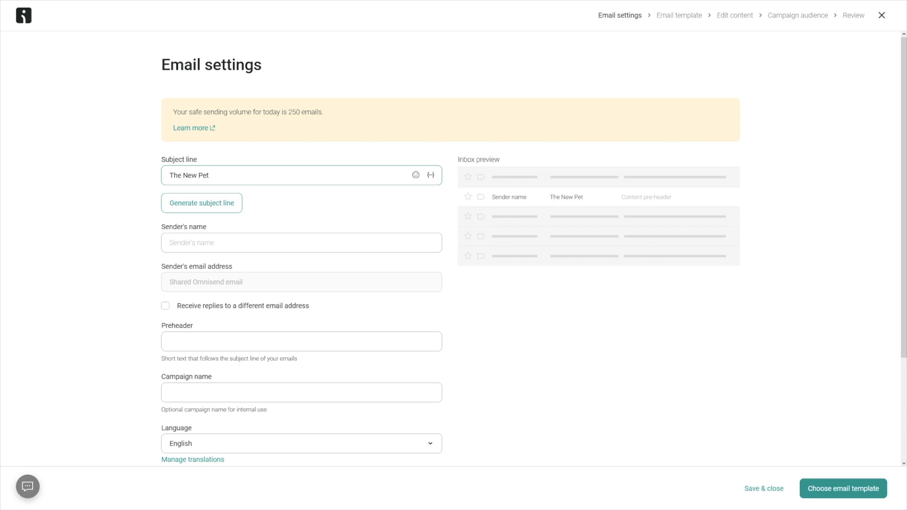
{"action": "type", "text": "Machin"}
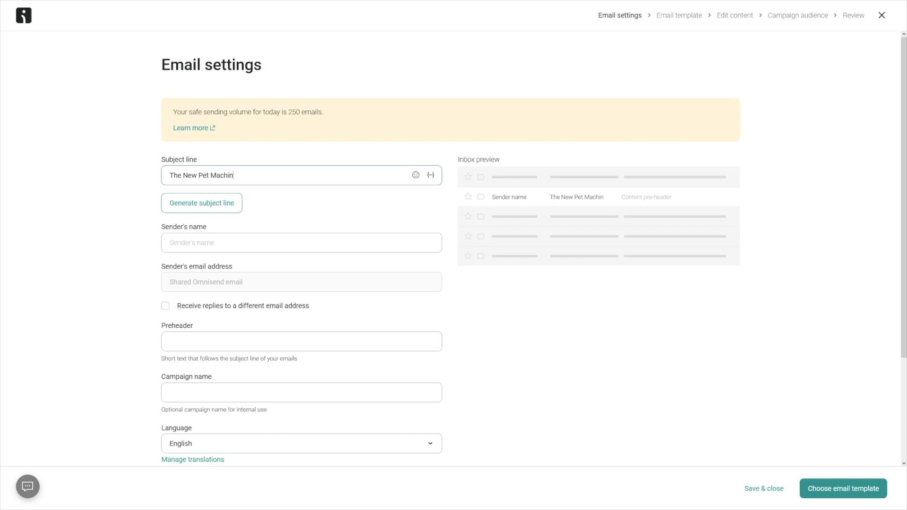
{"action": "type", "text": "e for food"}
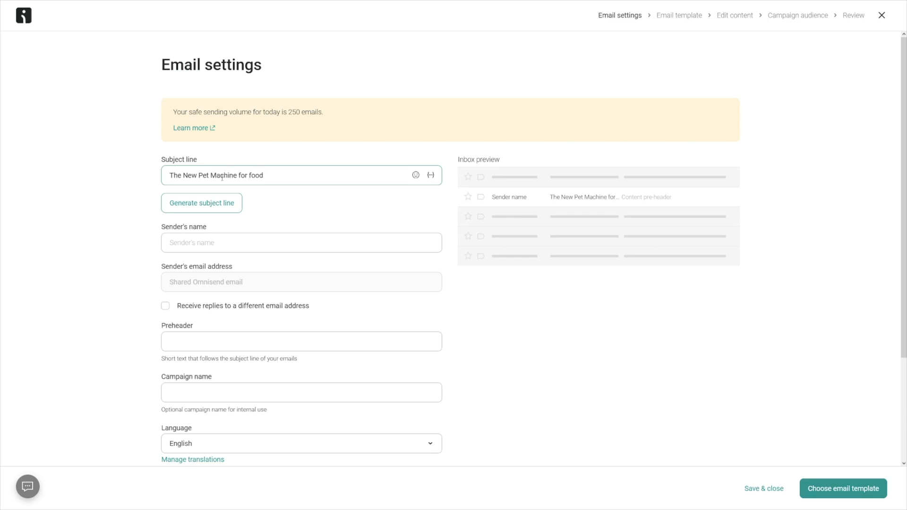
Enter sender name 'Mr Money' and preheader 'totally worth it'.
{"action": "type", "text": "Mr"}
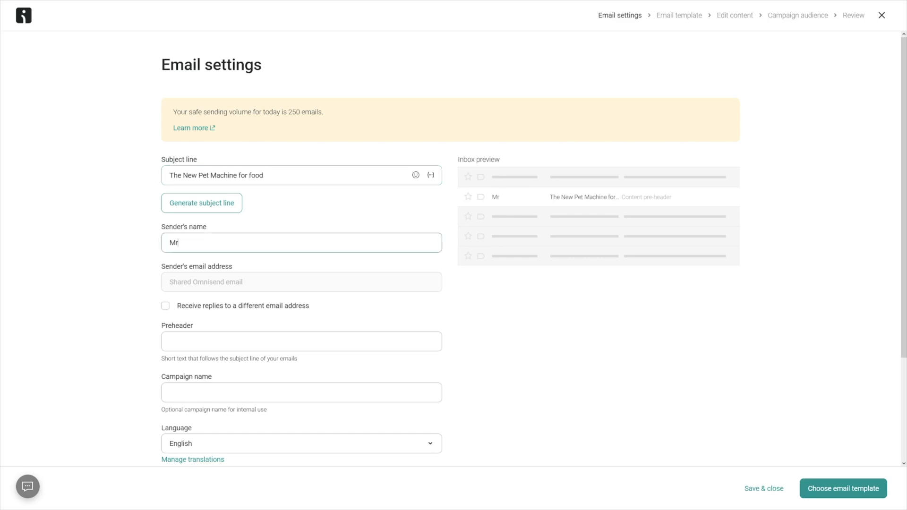
{"action": "type", "text": "Money"}
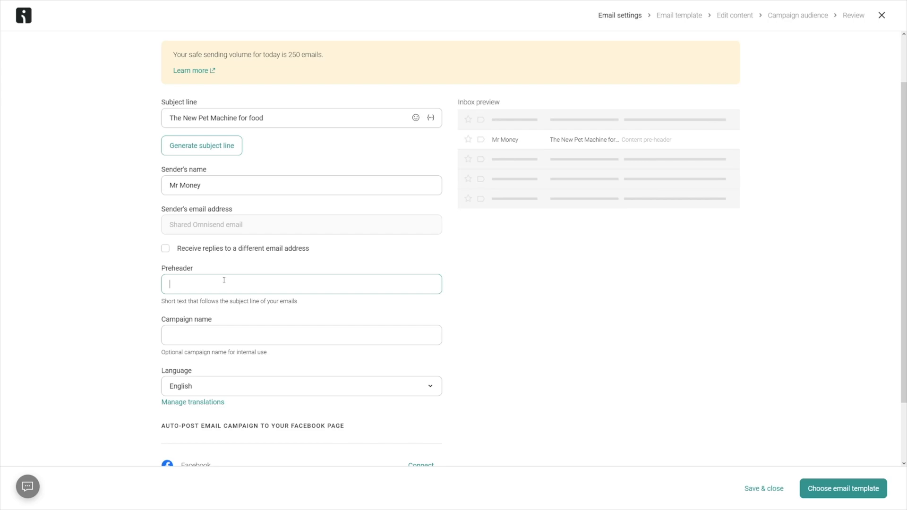
{"action": "type", "text": "totally worth i"}
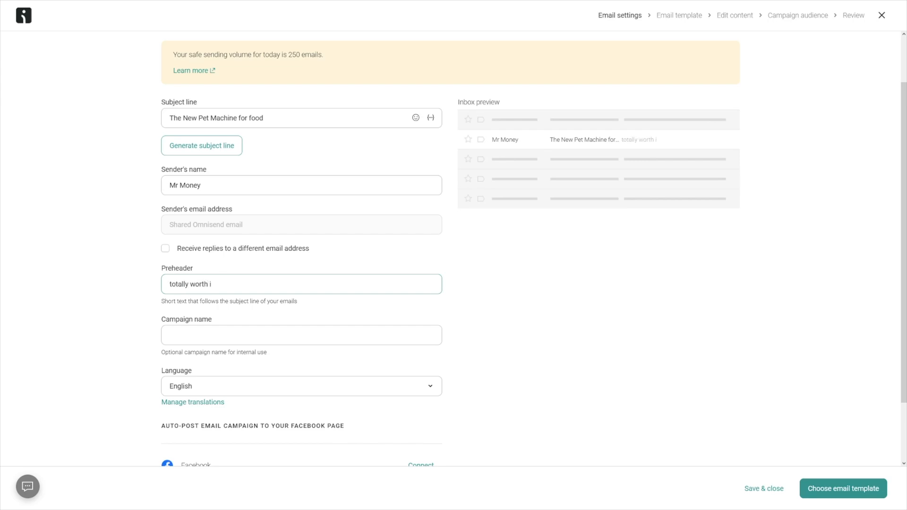
{"action": "type", "text": "t"}
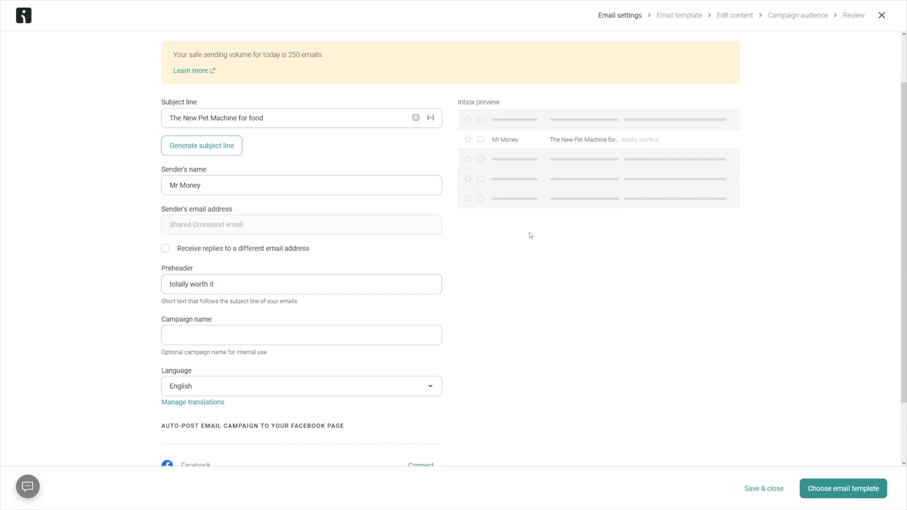
{"action": "double_click", "coordinate": [478, 102]}
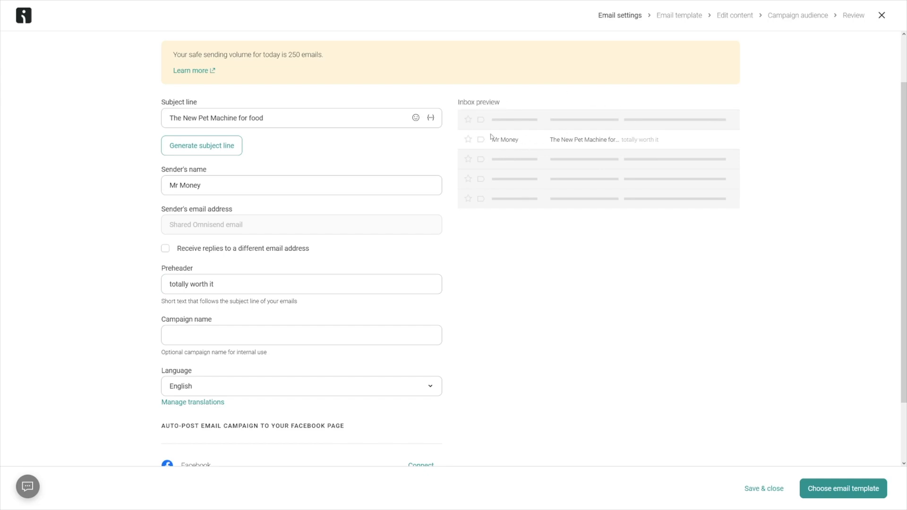
{"action": "mouse_move", "coordinate": [552, 143]}
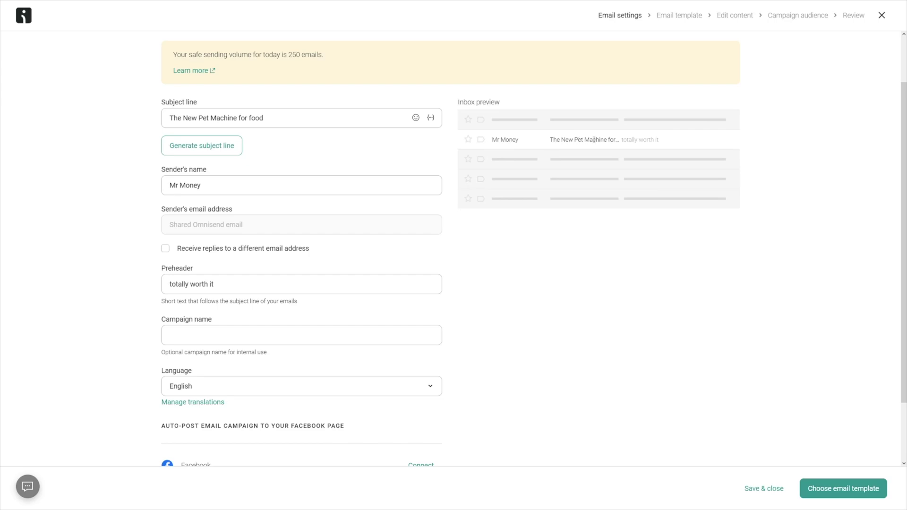
{"action": "mouse_move", "coordinate": [562, 132]}
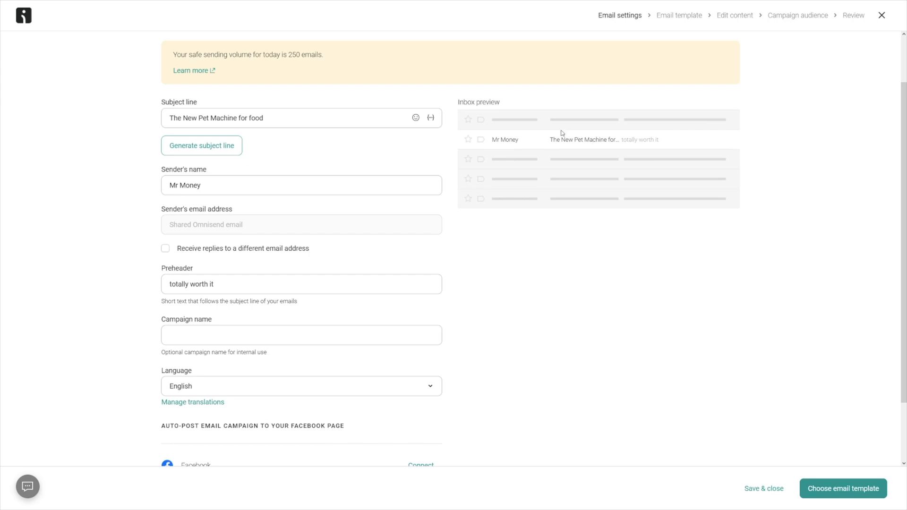
{"action": "mouse_move", "coordinate": [566, 168]}
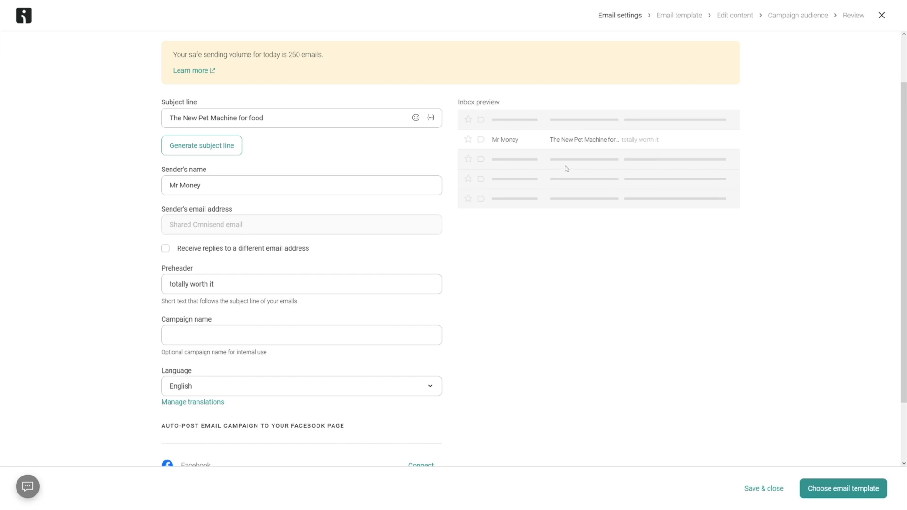
{"action": "mouse_move", "coordinate": [574, 144]}
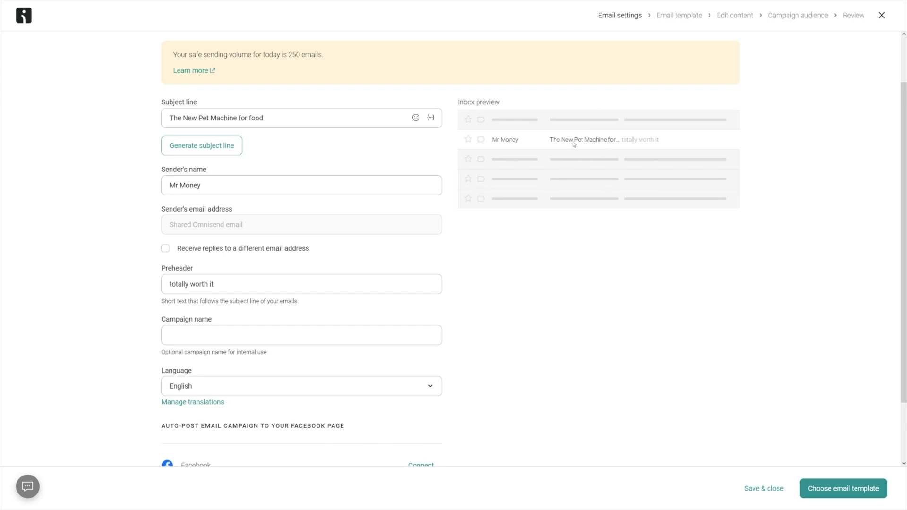
{"action": "mouse_move", "coordinate": [553, 139]}
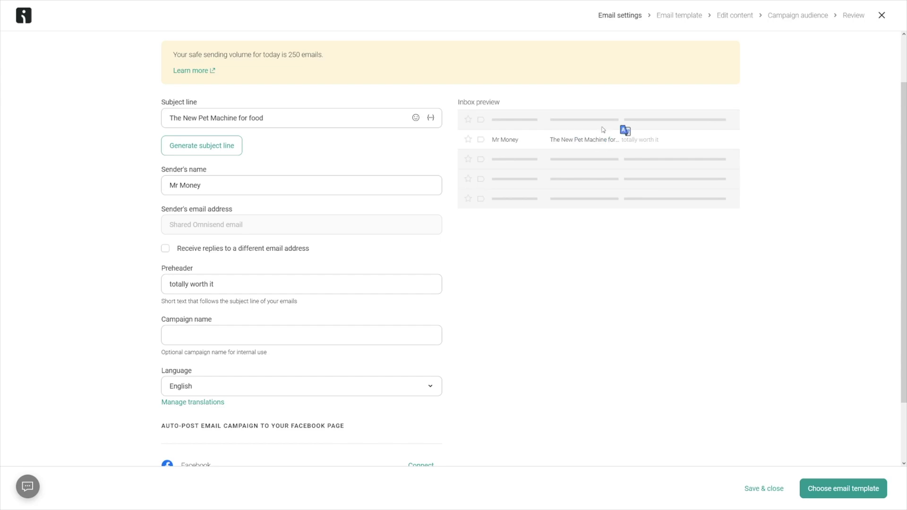
{"action": "mouse_move", "coordinate": [558, 179]}
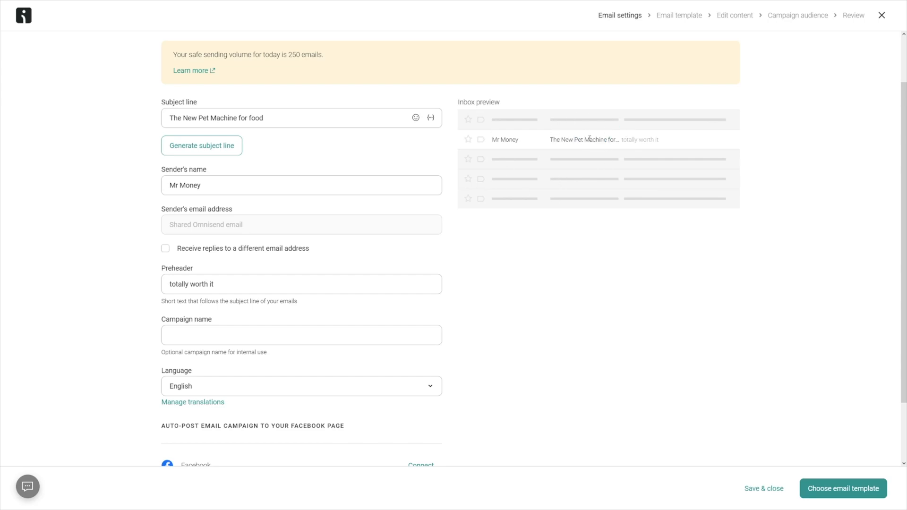
{"action": "mouse_move", "coordinate": [527, 144]}
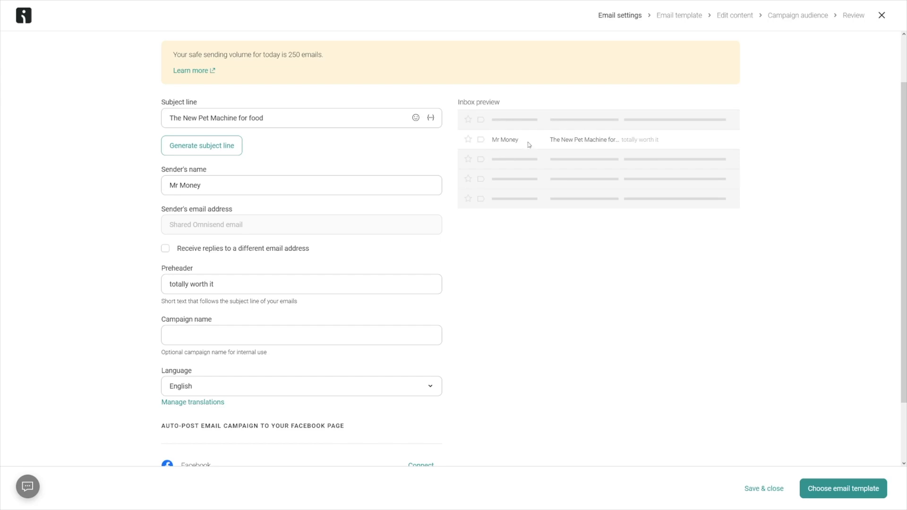
{"action": "mouse_move", "coordinate": [554, 140]}
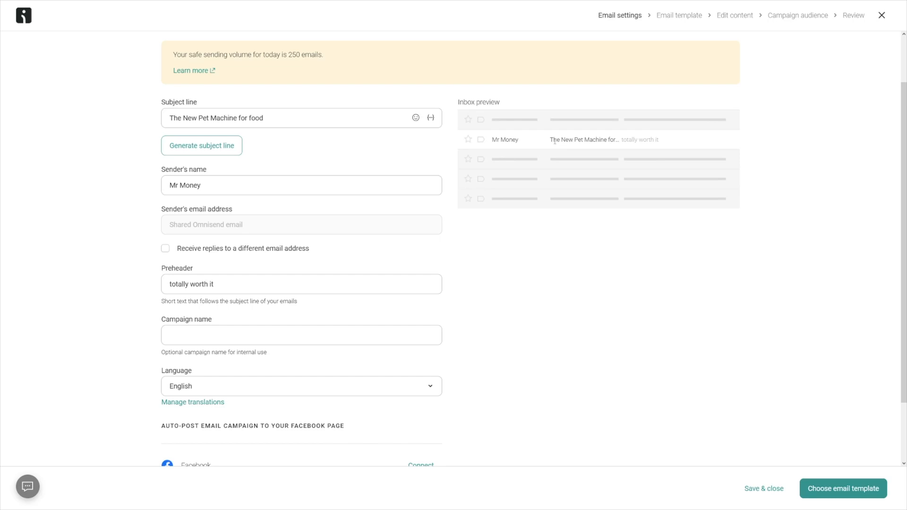
{"action": "mouse_move", "coordinate": [613, 148]}
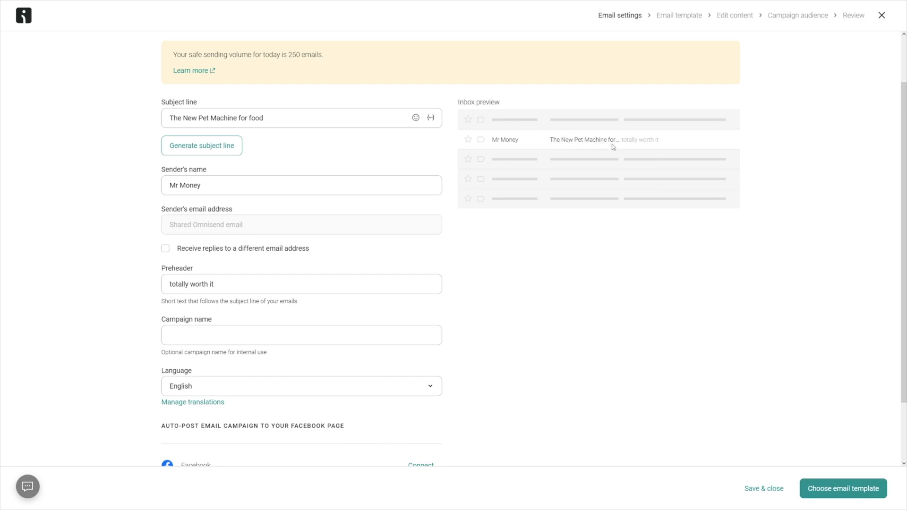
{"action": "mouse_move", "coordinate": [639, 140]}
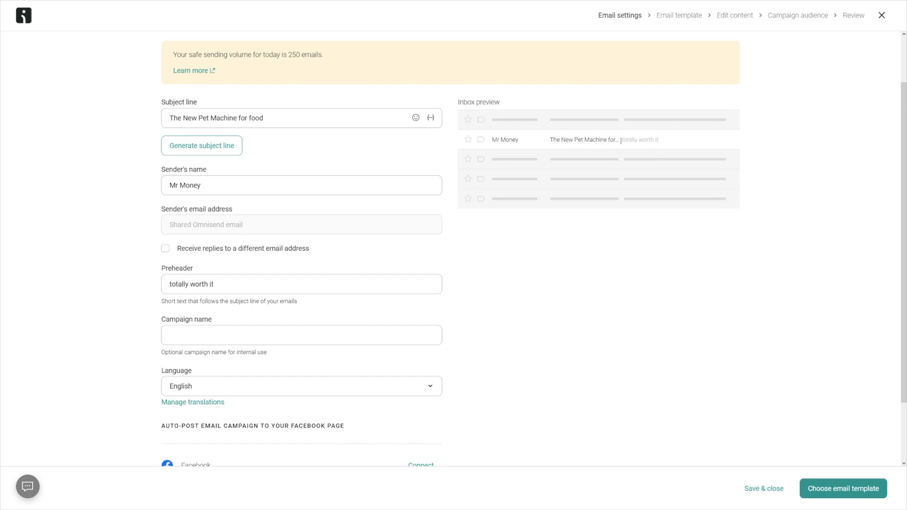
{"action": "mouse_move", "coordinate": [541, 124]}
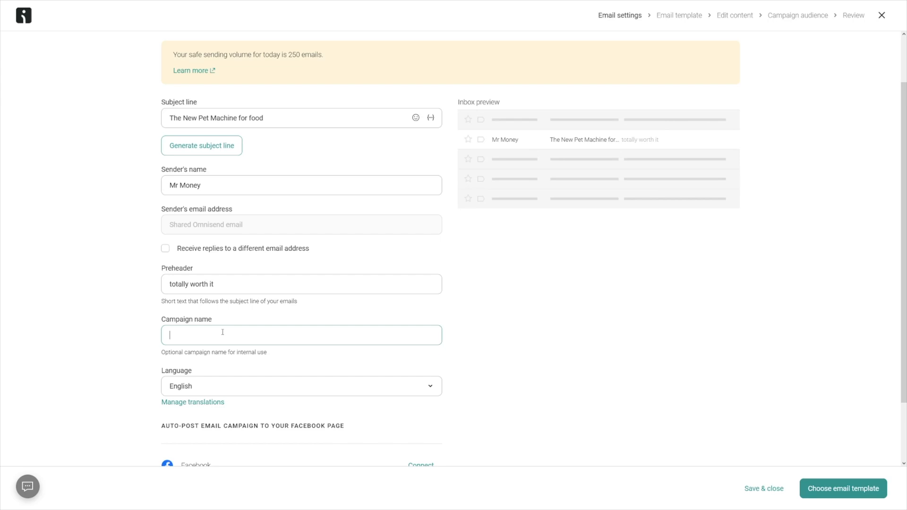
Name the campaign 'Pet campaign' and proceed to the email template picker.
{"action": "type", "text": "Pet campaign"}
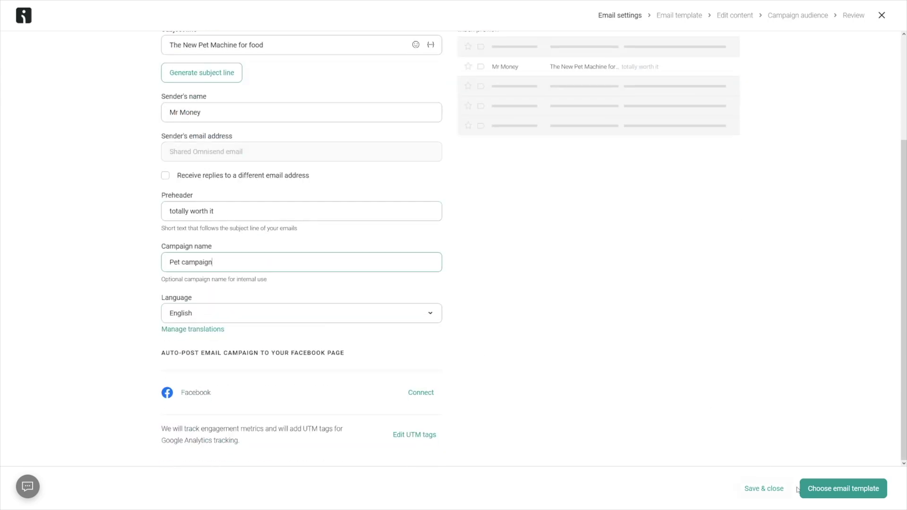
{"action": "left_click", "coordinate": [842, 488]}
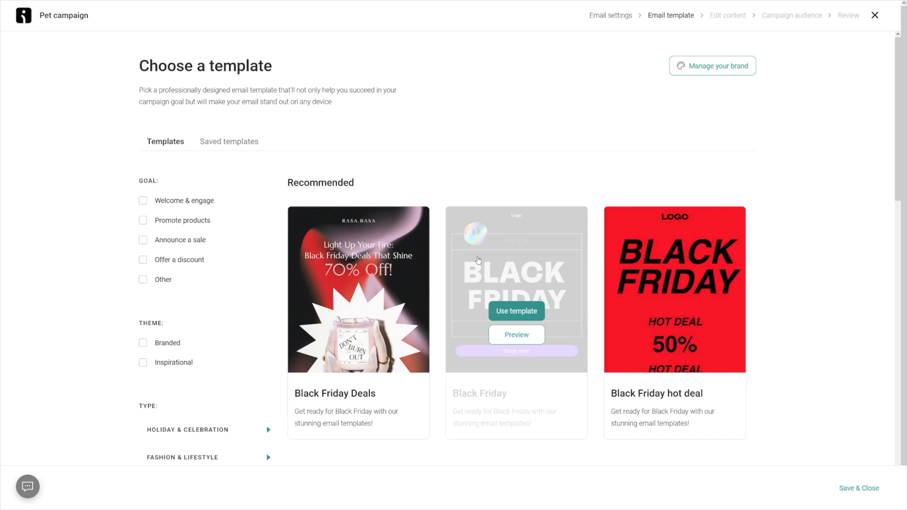
{"action": "mouse_move", "coordinate": [445, 287]}
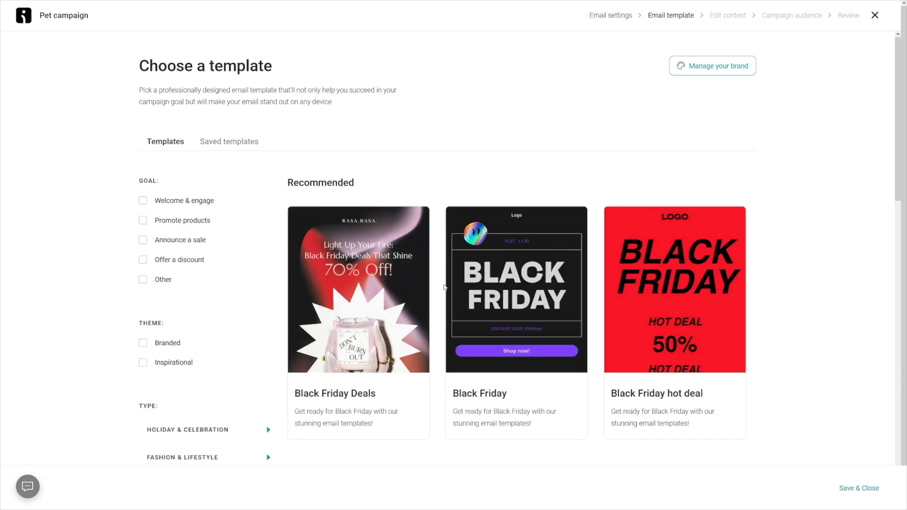
Load the Trick or Treat Yourself template from All templates into the Pet campaign email.
{"action": "scroll", "scroll_direction": "down", "scroll_amount": 3}
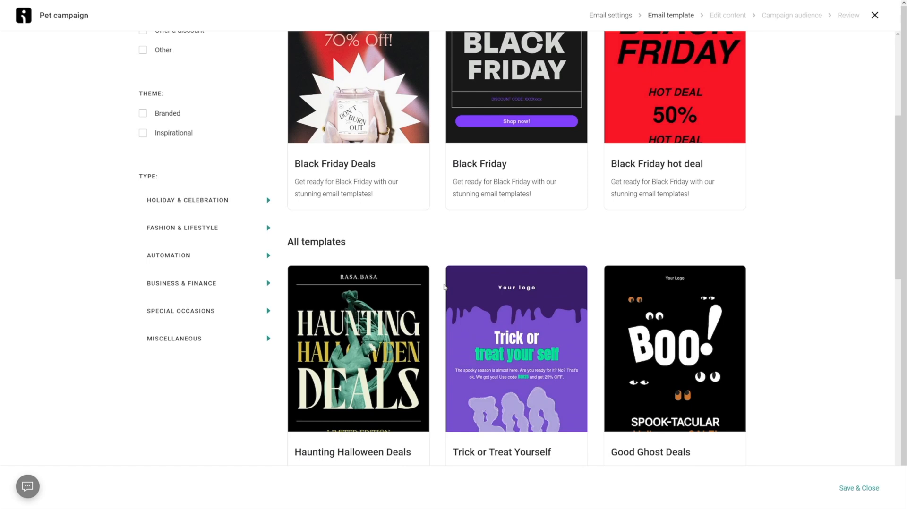
{"action": "scroll", "scroll_direction": "down", "scroll_amount": 3}
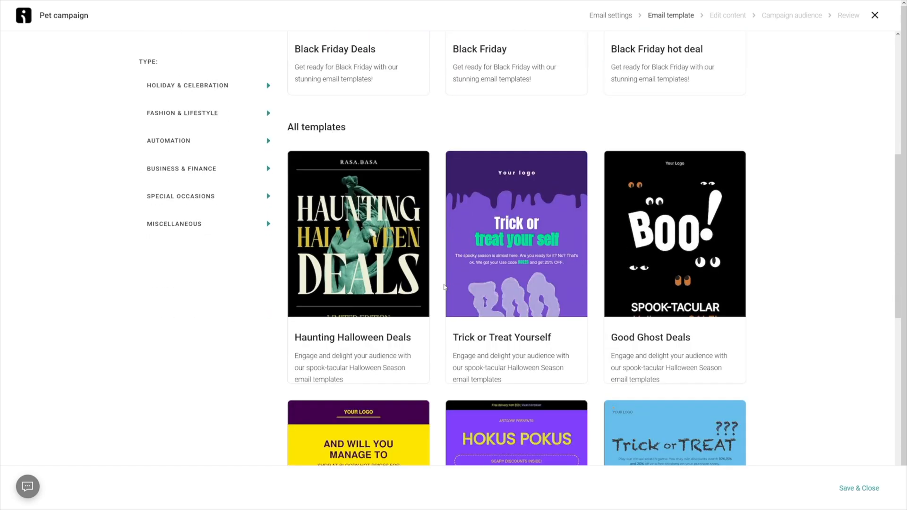
{"action": "scroll", "scroll_direction": "down", "scroll_amount": 3}
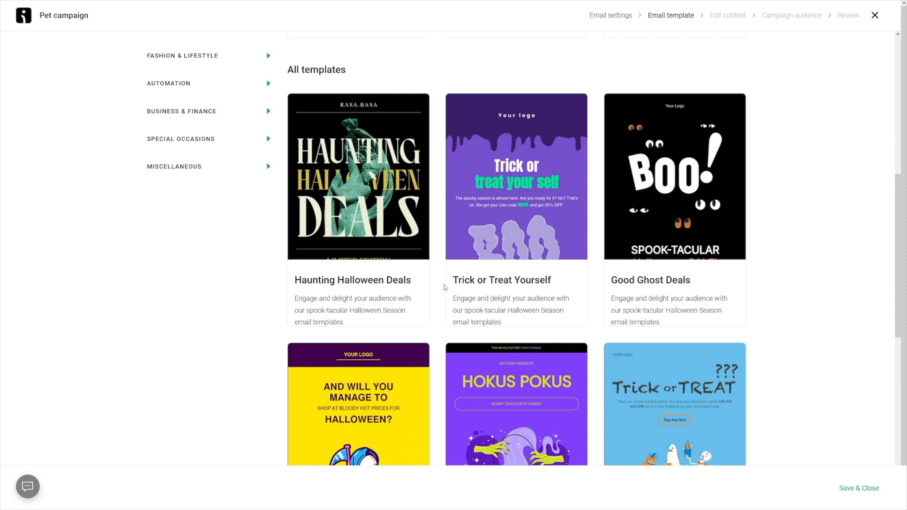
{"action": "mouse_move", "coordinate": [515, 176]}
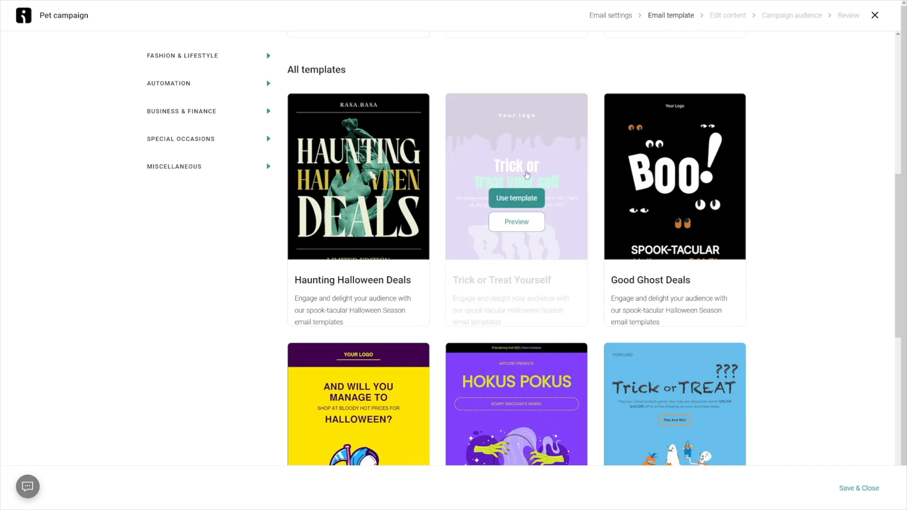
{"action": "left_click", "coordinate": [516, 197]}
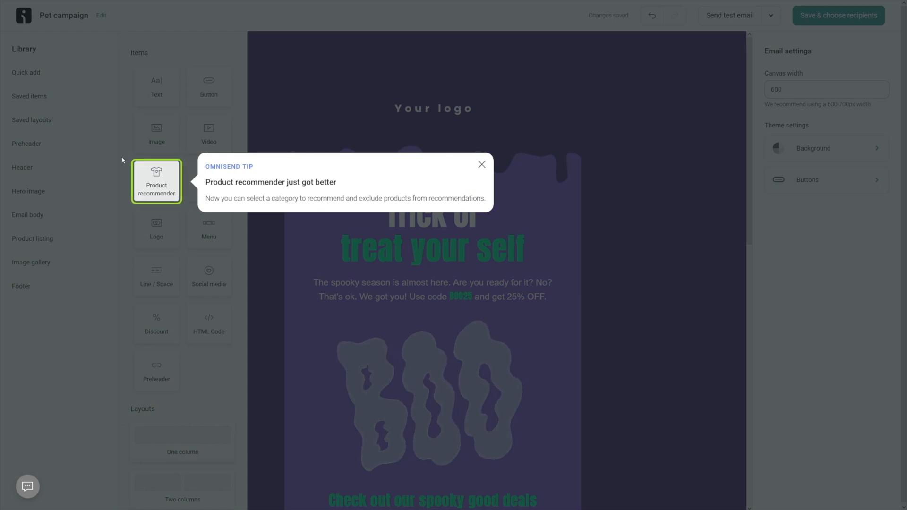
{"action": "mouse_move", "coordinate": [300, 216]}
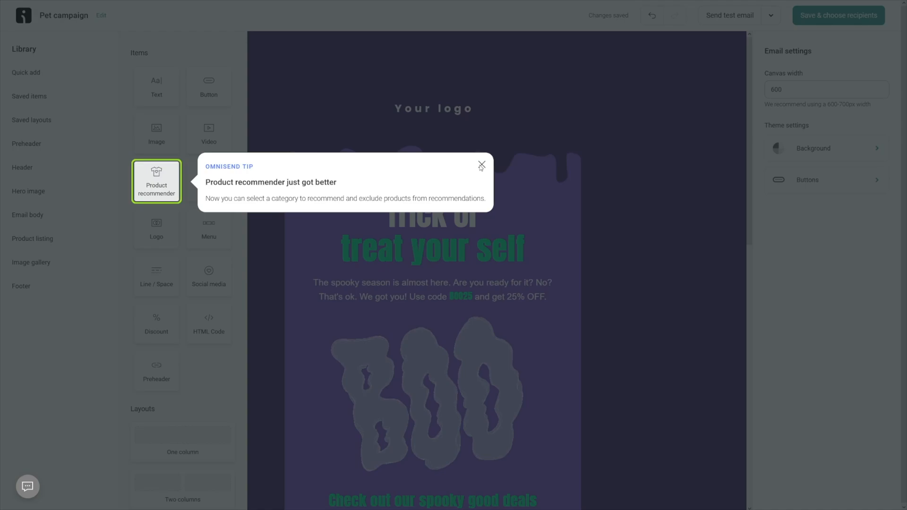
Dismiss the recommender tip, browse Hero image and Email body blocks, and add a Noir collection block on top.
{"action": "left_click", "coordinate": [481, 166]}
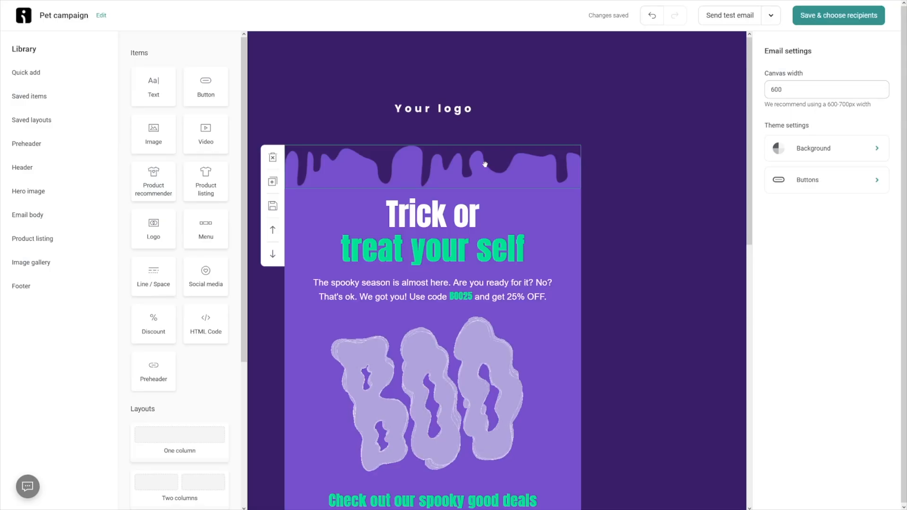
{"action": "left_click", "coordinate": [28, 191]}
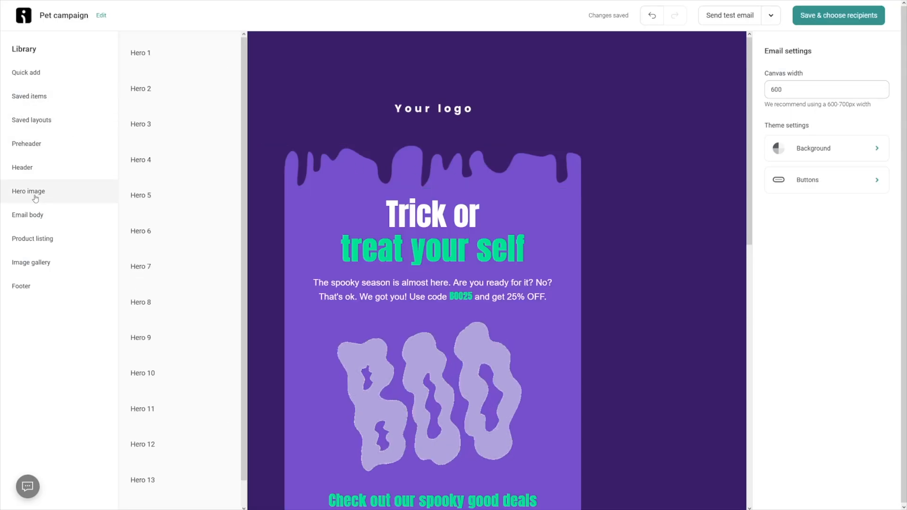
{"action": "left_click", "coordinate": [28, 215]}
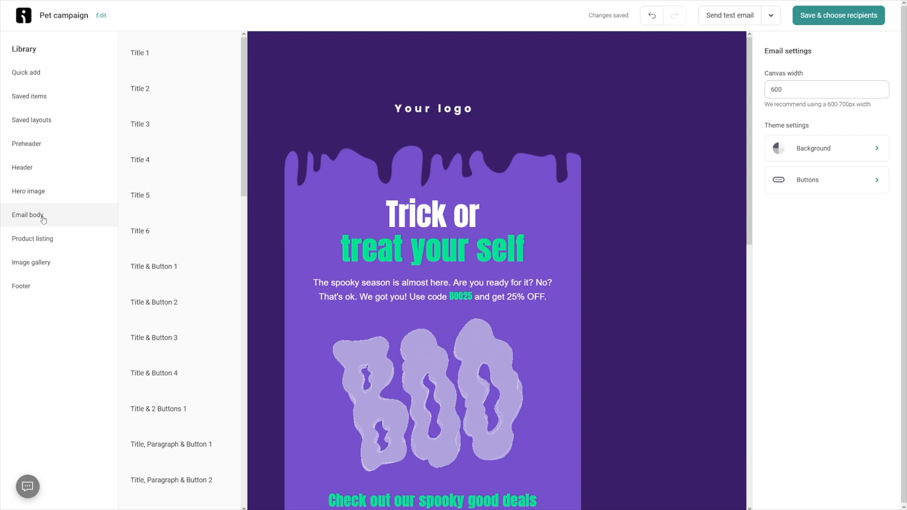
{"action": "left_click", "coordinate": [27, 214]}
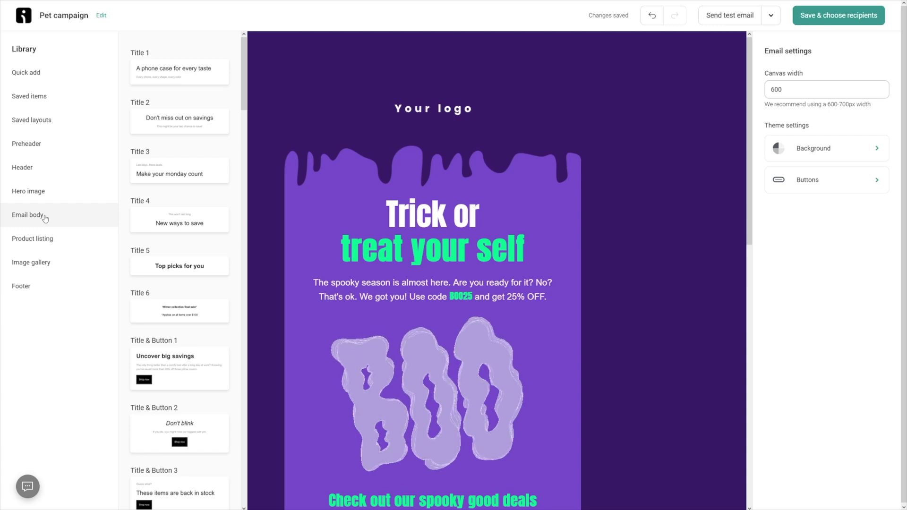
{"action": "left_click", "coordinate": [28, 192]}
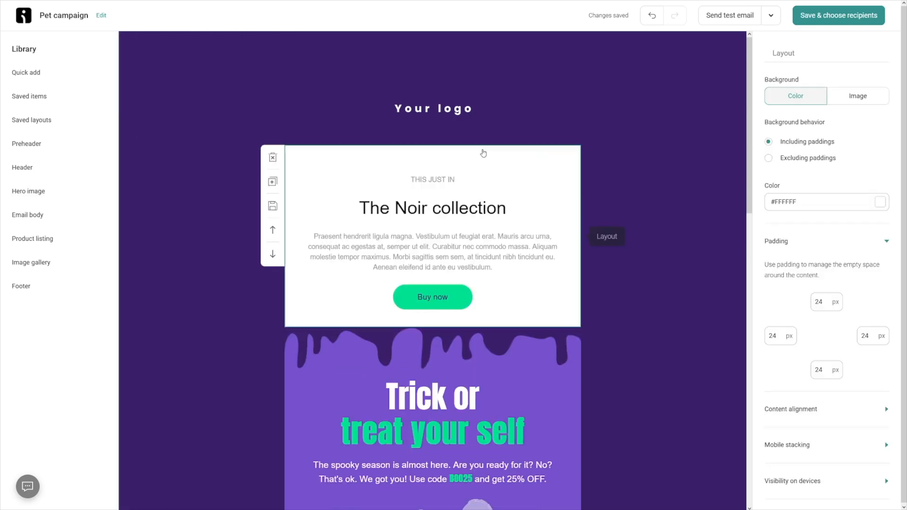
Delete the Noir collection block so the Halloween hero opens the email again.
{"action": "scroll", "scroll_direction": "down", "scroll_amount": 3}
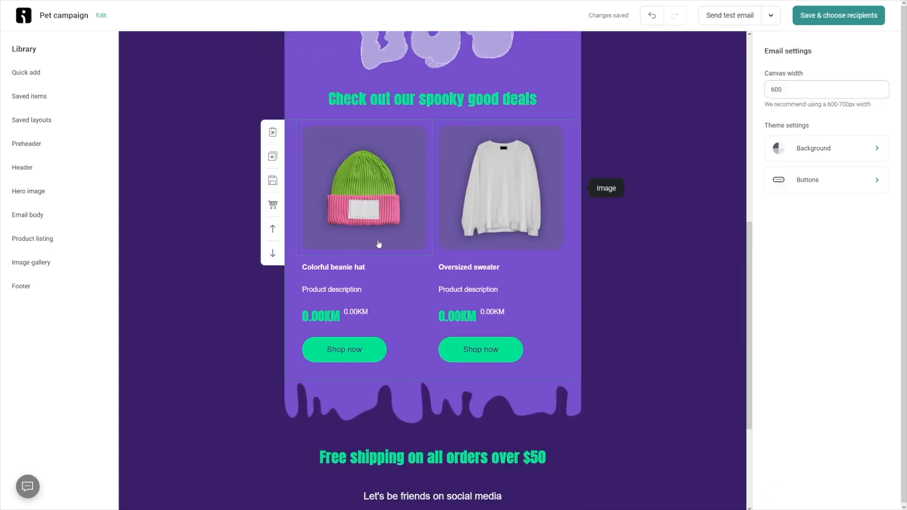
{"action": "scroll", "scroll_direction": "up", "scroll_amount": 3}
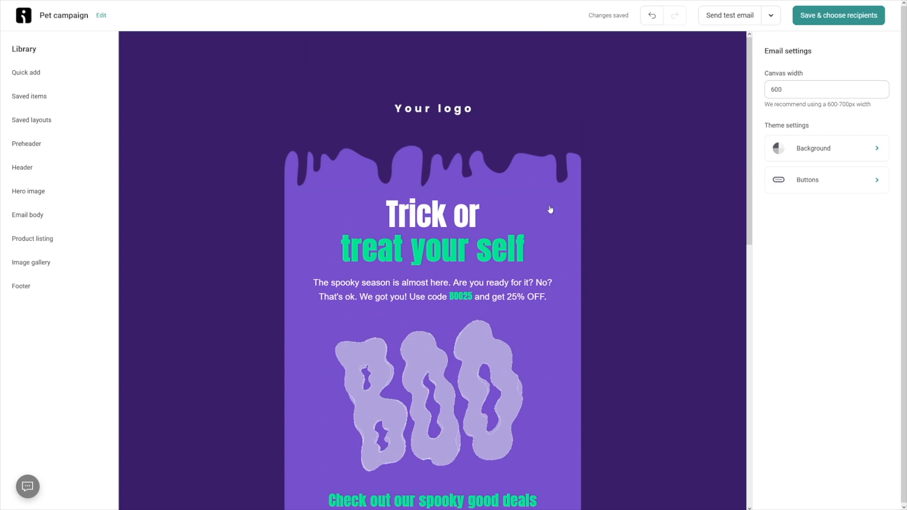
{"action": "left_click", "coordinate": [432, 228]}
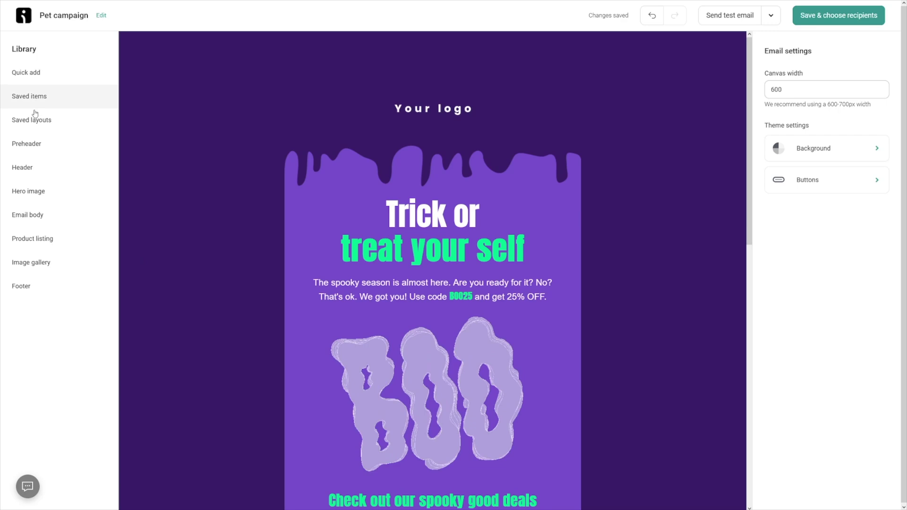
{"action": "left_click", "coordinate": [21, 285]}
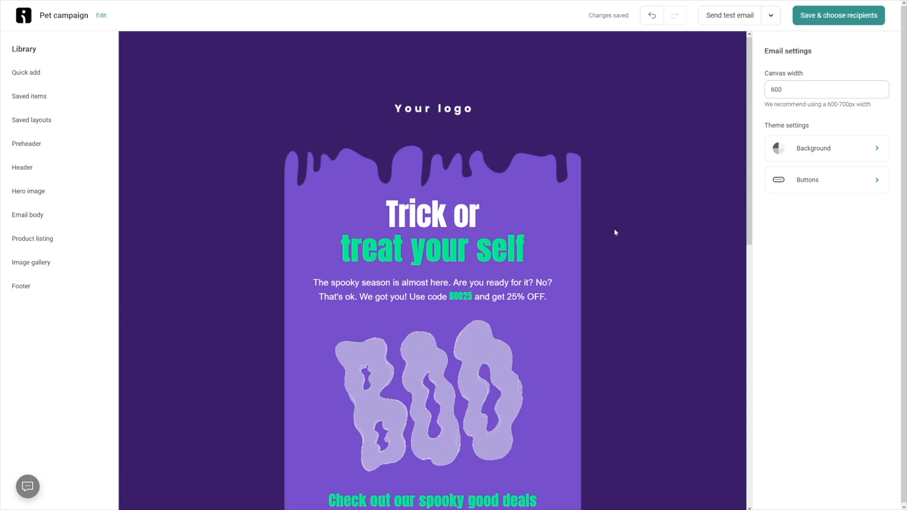
Review the template and select the Trick or treat your self headline.
{"action": "scroll", "scroll_direction": "down", "scroll_amount": 3}
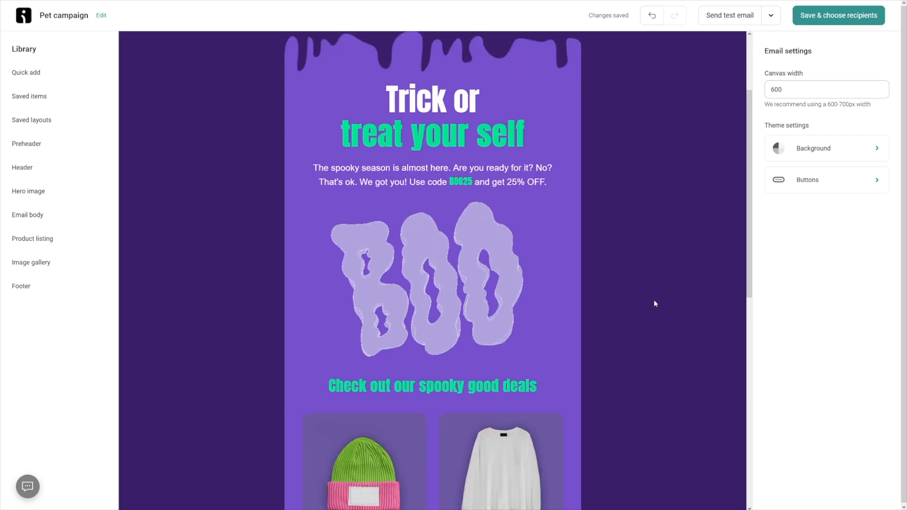
{"action": "scroll", "scroll_direction": "up", "scroll_amount": 3}
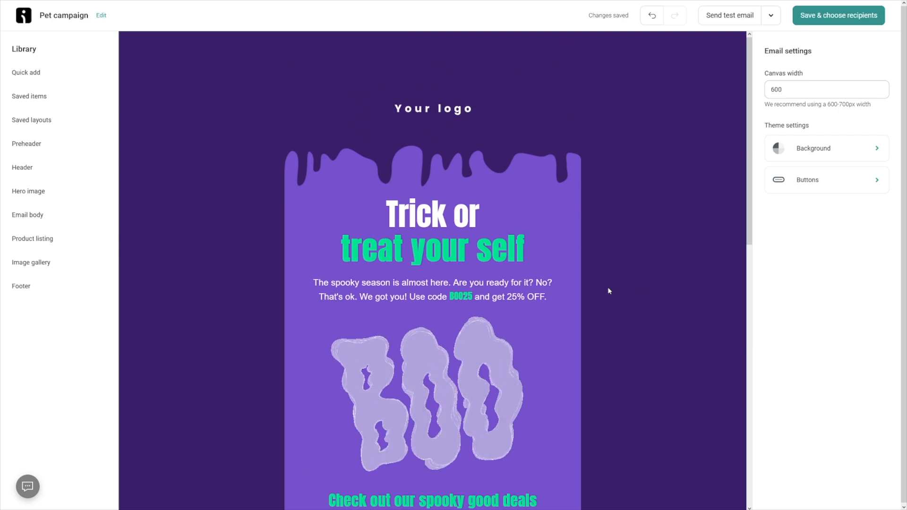
{"action": "left_click", "coordinate": [430, 228]}
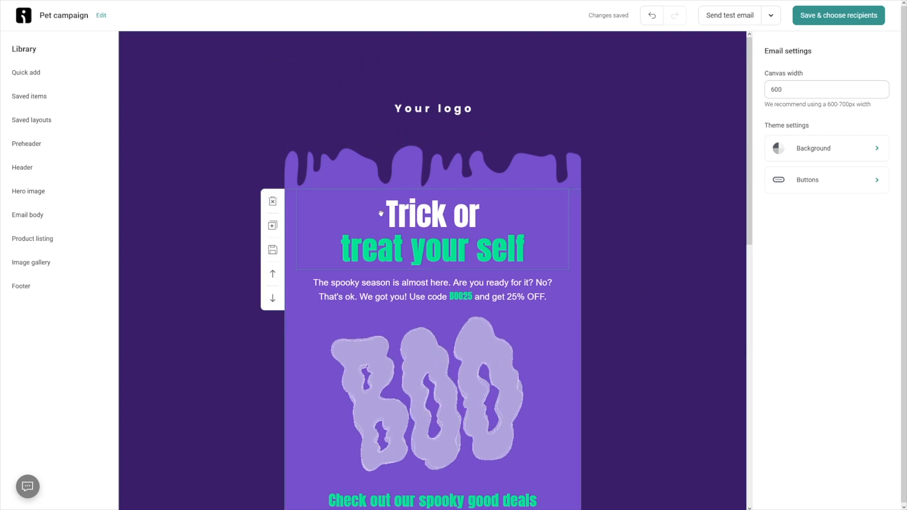
{"action": "scroll", "scroll_direction": "down", "scroll_amount": 3}
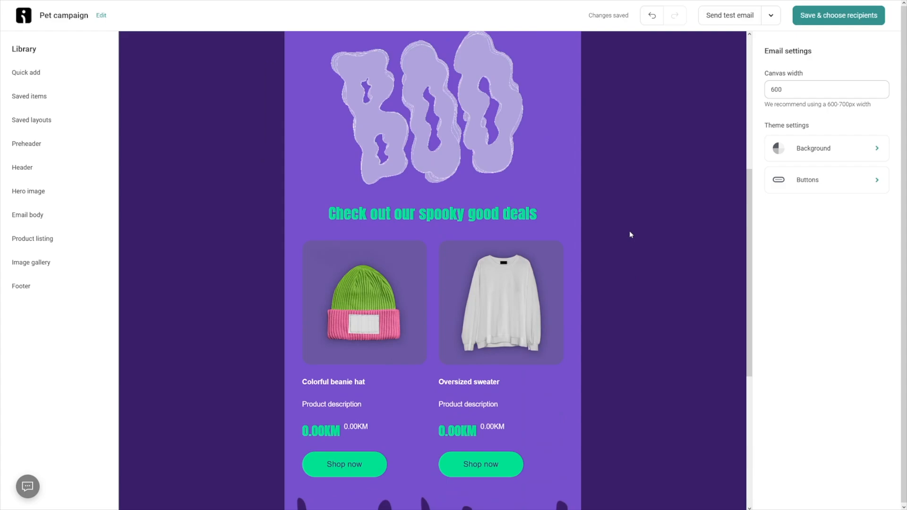
{"action": "scroll", "scroll_direction": "up", "scroll_amount": 3}
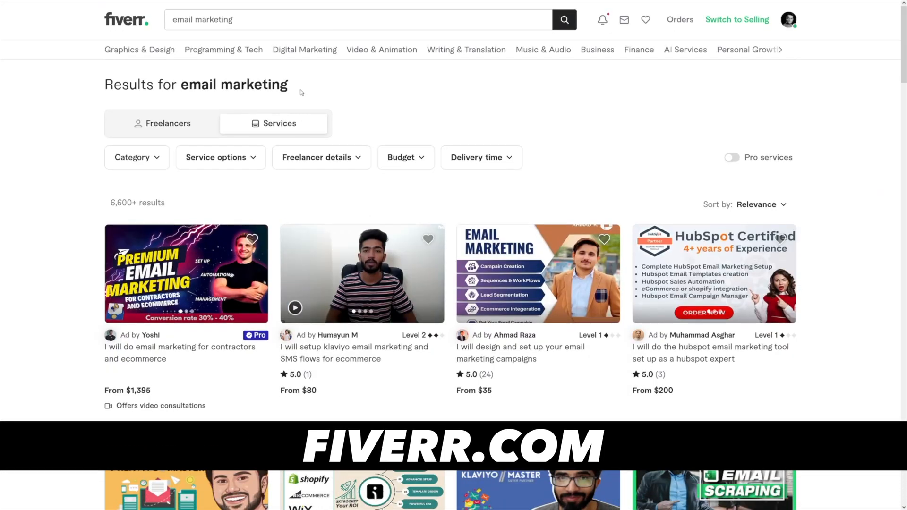
Open the 'I will design and set up your email marketing campaigns' gig from the results.
{"action": "scroll", "scroll_direction": "down", "scroll_amount": 3}
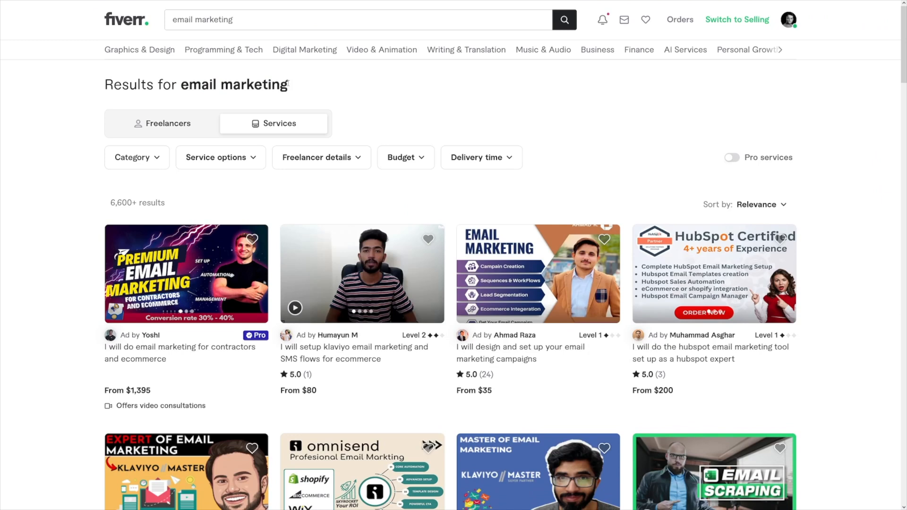
{"action": "mouse_move", "coordinate": [266, 210]}
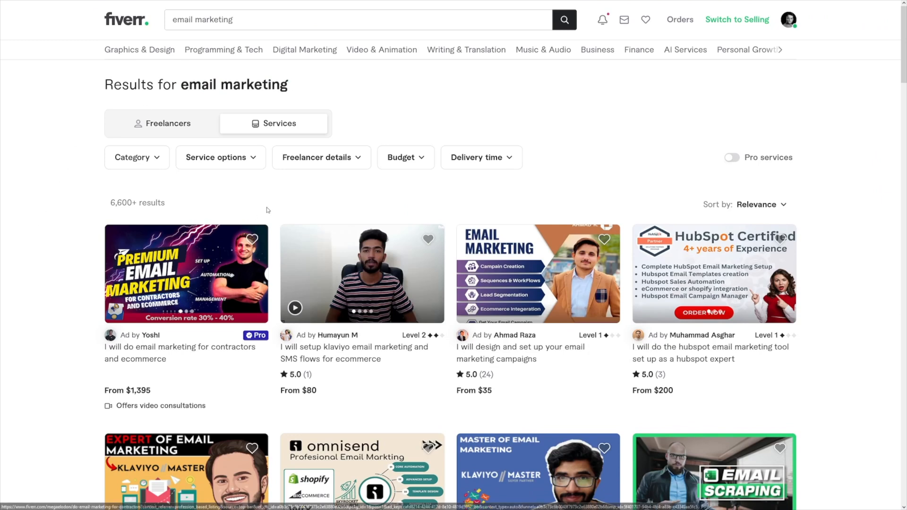
{"action": "mouse_move", "coordinate": [626, 159]}
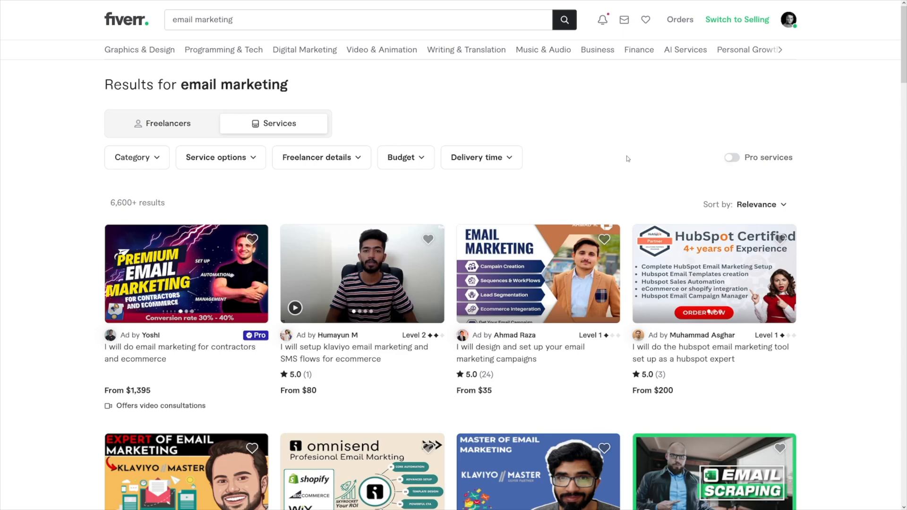
{"action": "scroll", "scroll_direction": "down", "scroll_amount": 3}
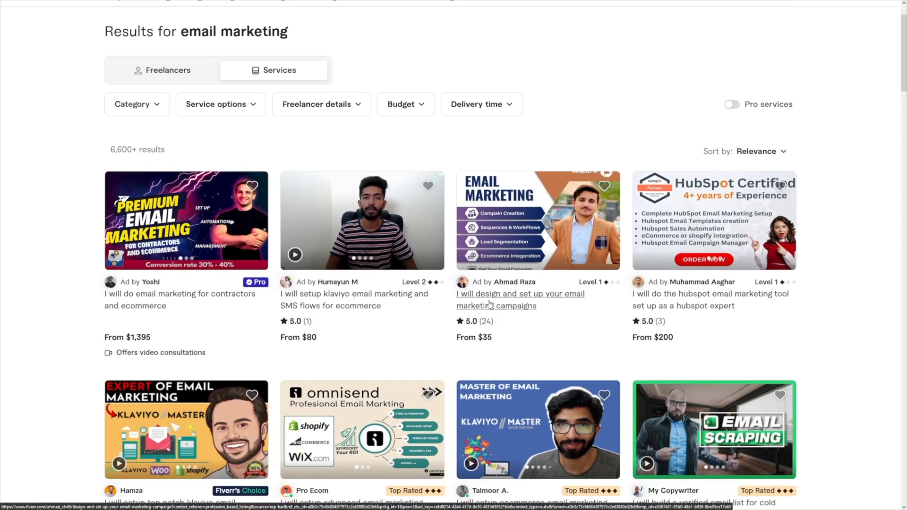
{"action": "left_click", "coordinate": [518, 299]}
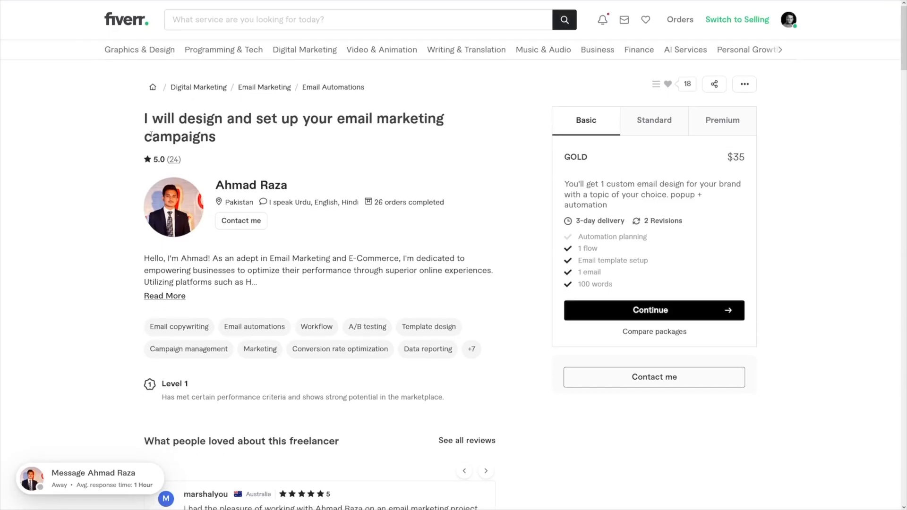
{"action": "left_click_drag", "start_coordinate": [144, 119], "coordinate": [281, 119]}
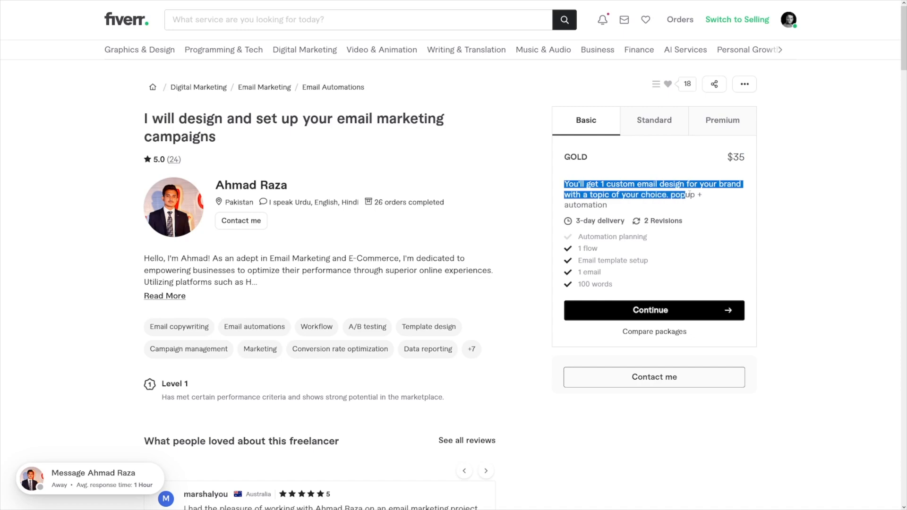
{"action": "left_click", "coordinate": [584, 194]}
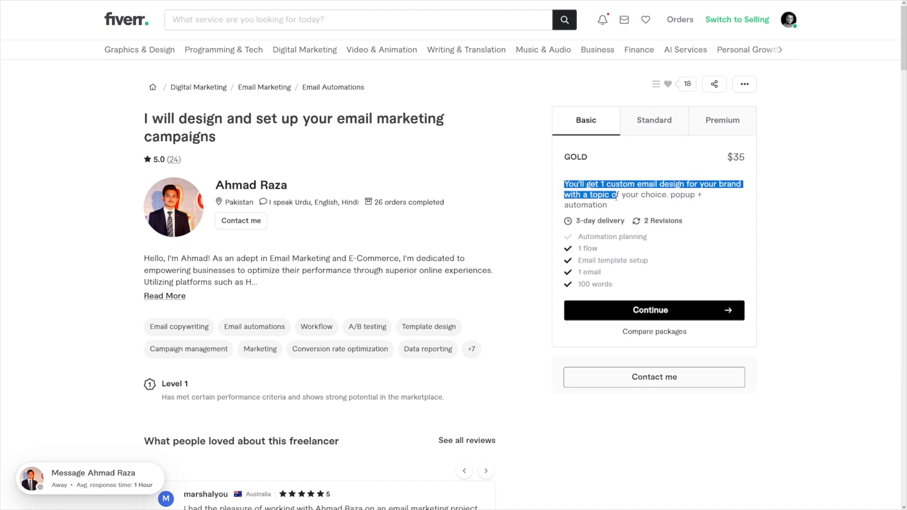
{"action": "left_click", "coordinate": [613, 206]}
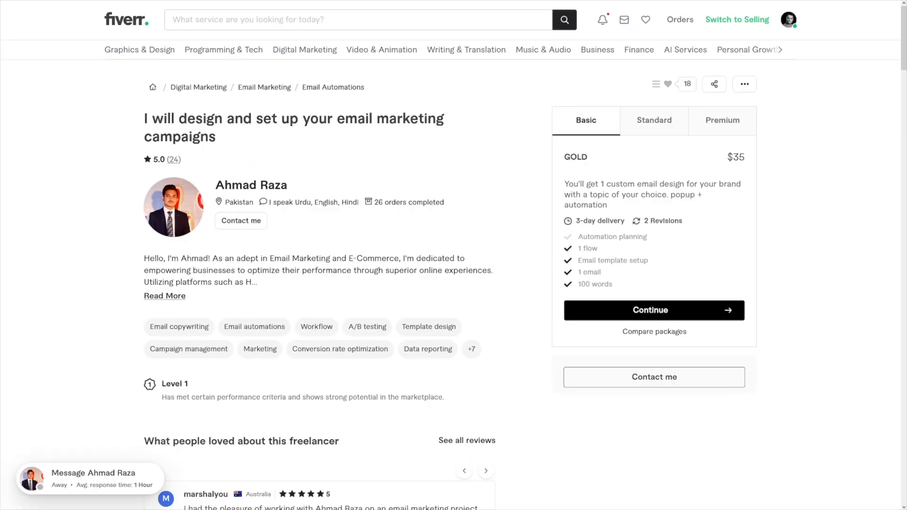
{"action": "double_click", "coordinate": [735, 157]}
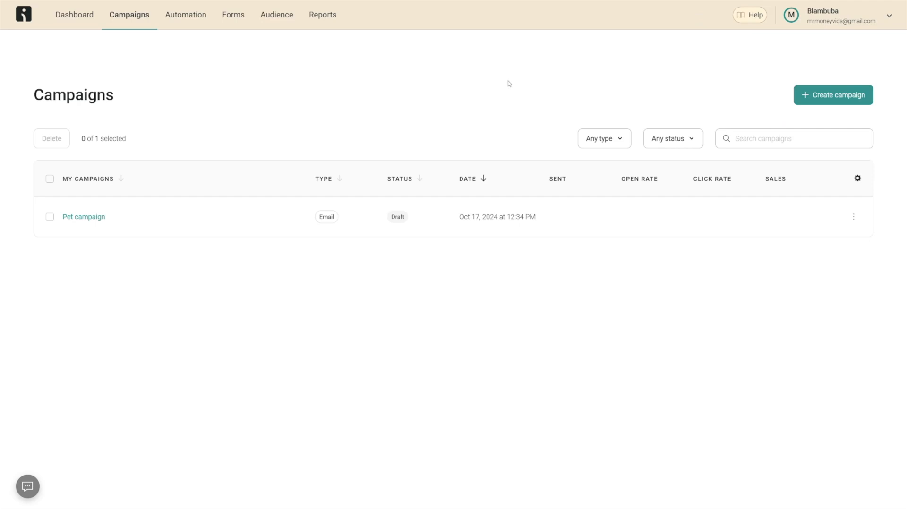
{"action": "mouse_move", "coordinate": [899, 25]}
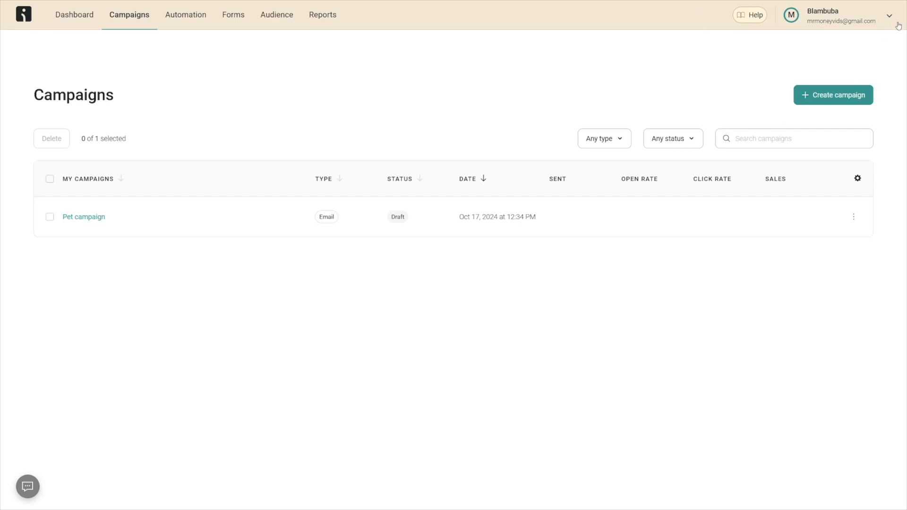
Check the remaining free email and SMS allowance in the account summary and view the paid plans.
{"action": "left_click", "coordinate": [889, 15]}
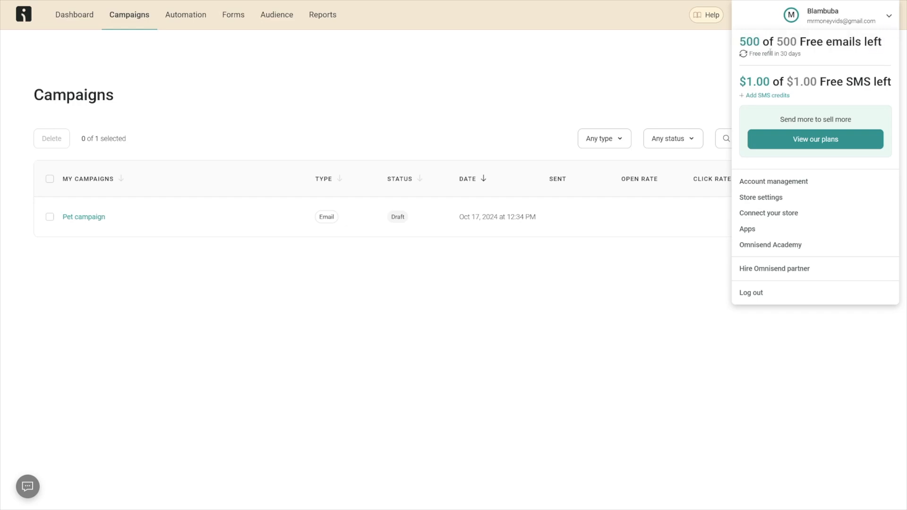
{"action": "mouse_move", "coordinate": [810, 64]}
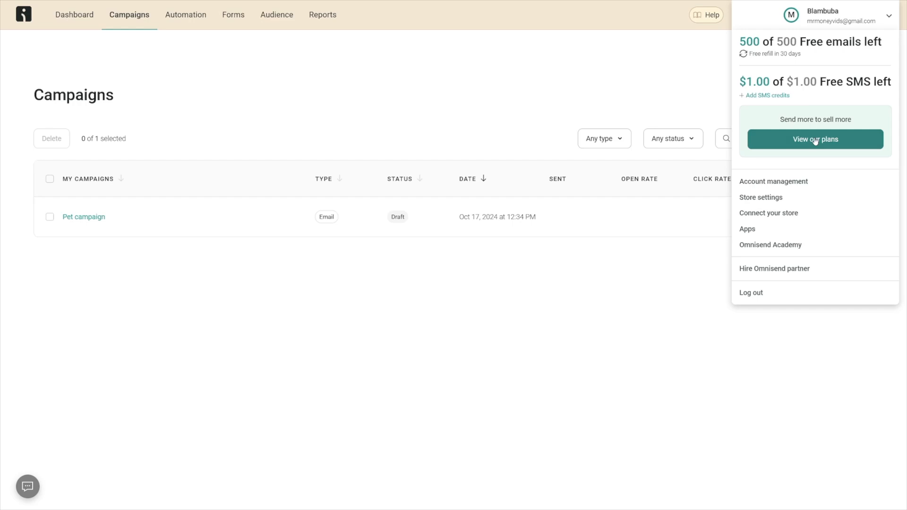
{"action": "left_click", "coordinate": [815, 139]}
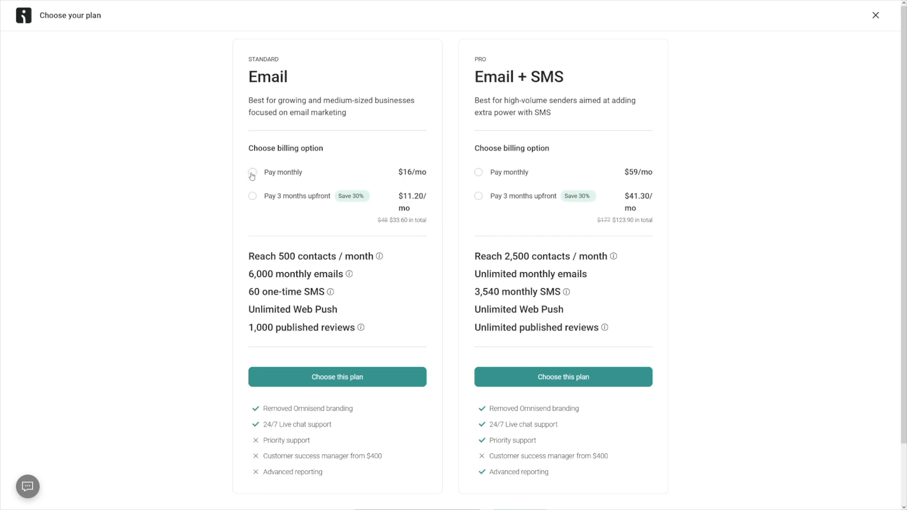
Choose Pay monthly for the $16/mo Email plan and highlight its 6,000 monthly emails.
{"action": "left_click", "coordinate": [252, 172]}
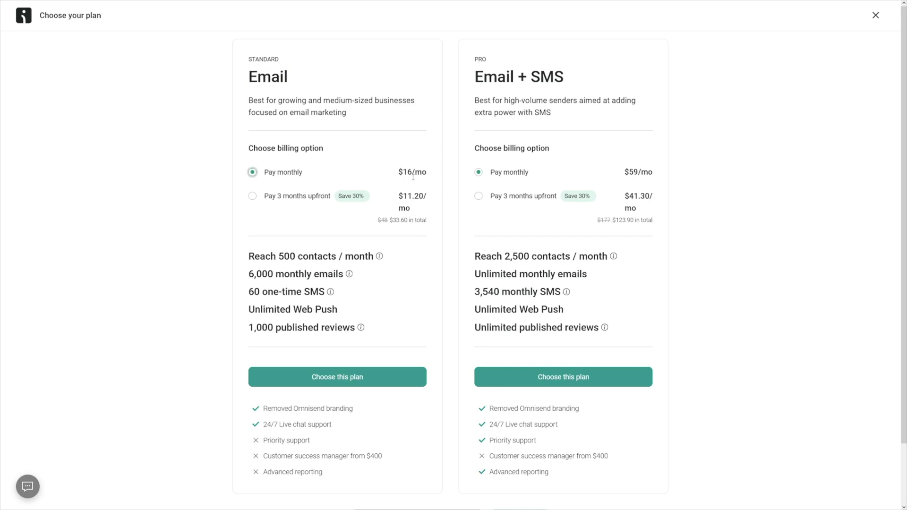
{"action": "double_click", "coordinate": [279, 274]}
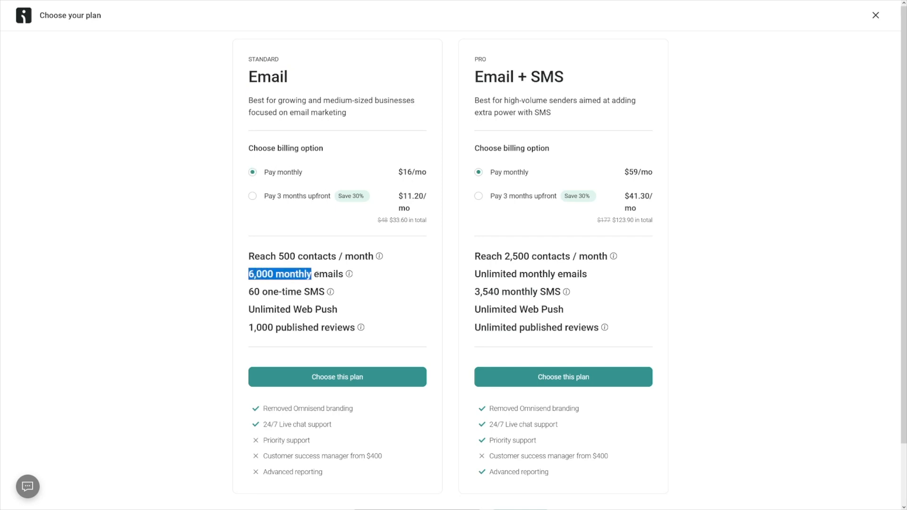